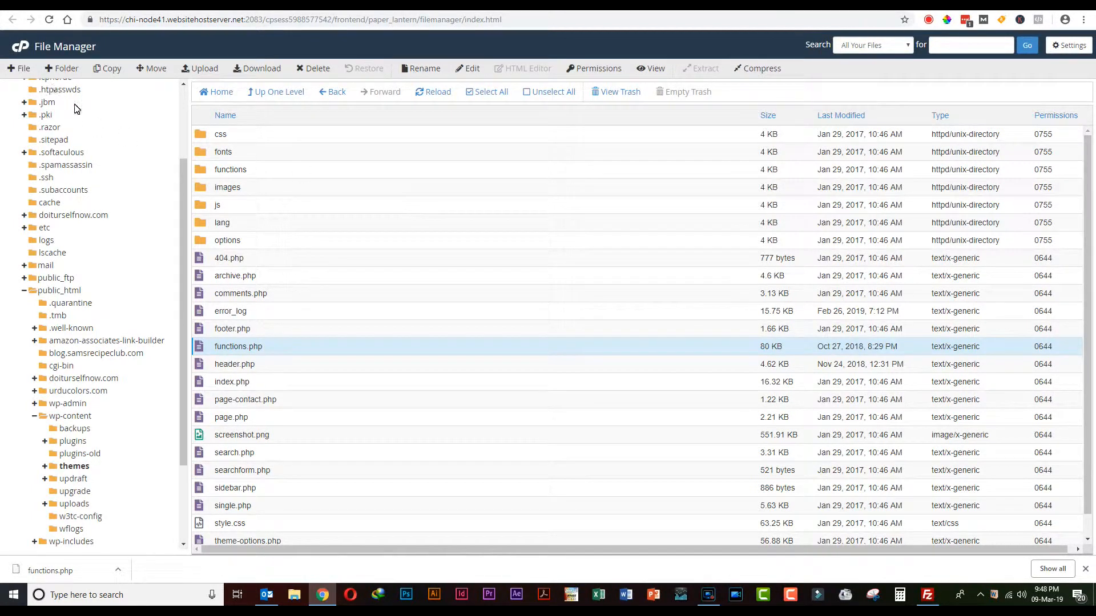
mouse_move(105, 88)
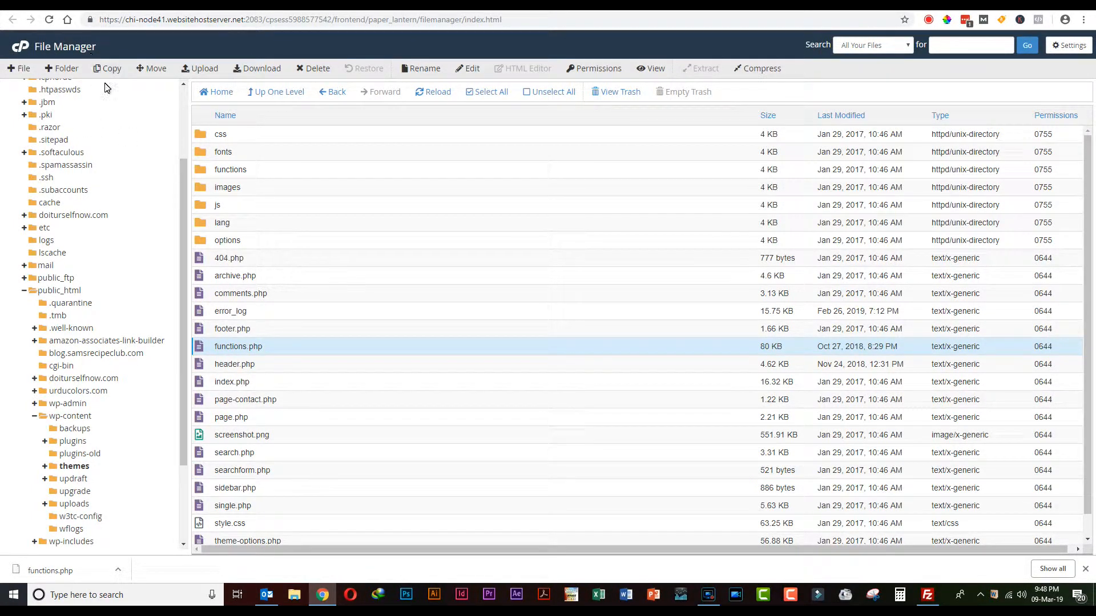
Step: Load the public_html folder from the left tree, revealing the WordPress files and wp-config.php
scroll(down, 3)
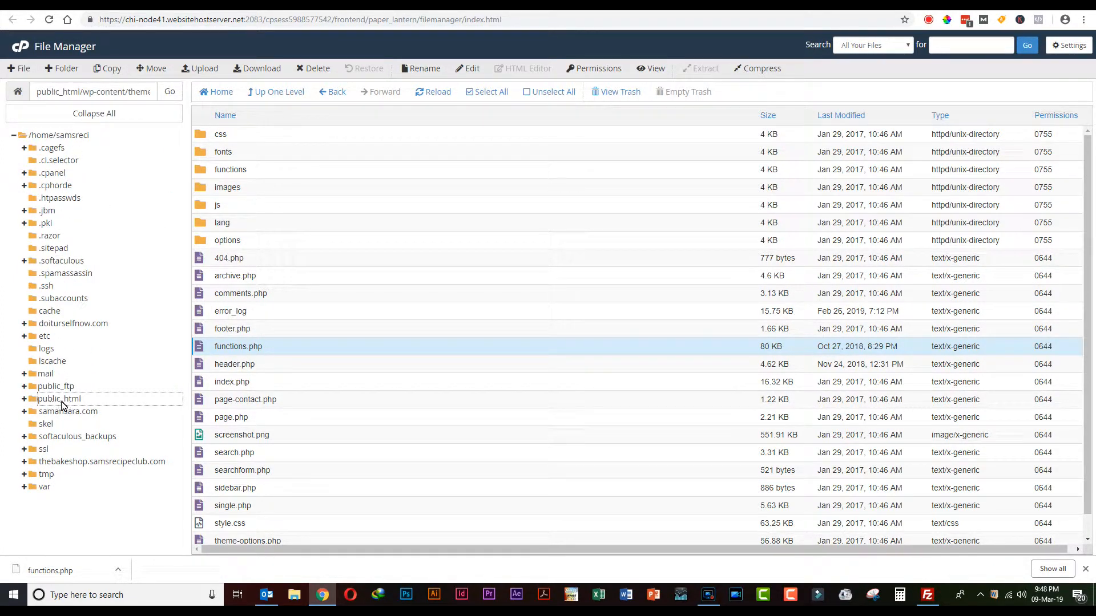
click(59, 398)
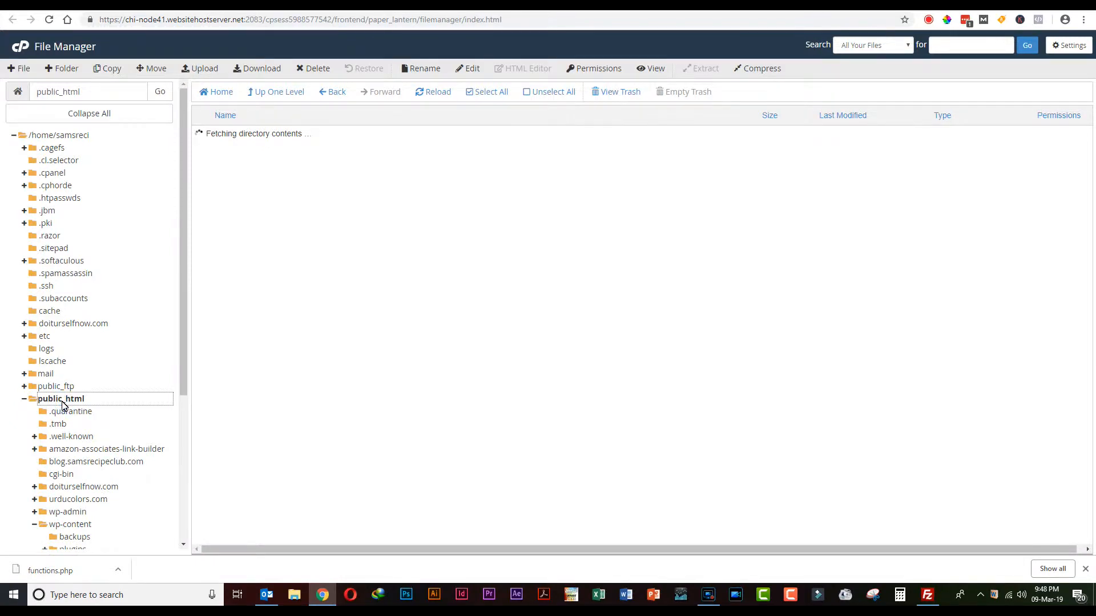
click(60, 398)
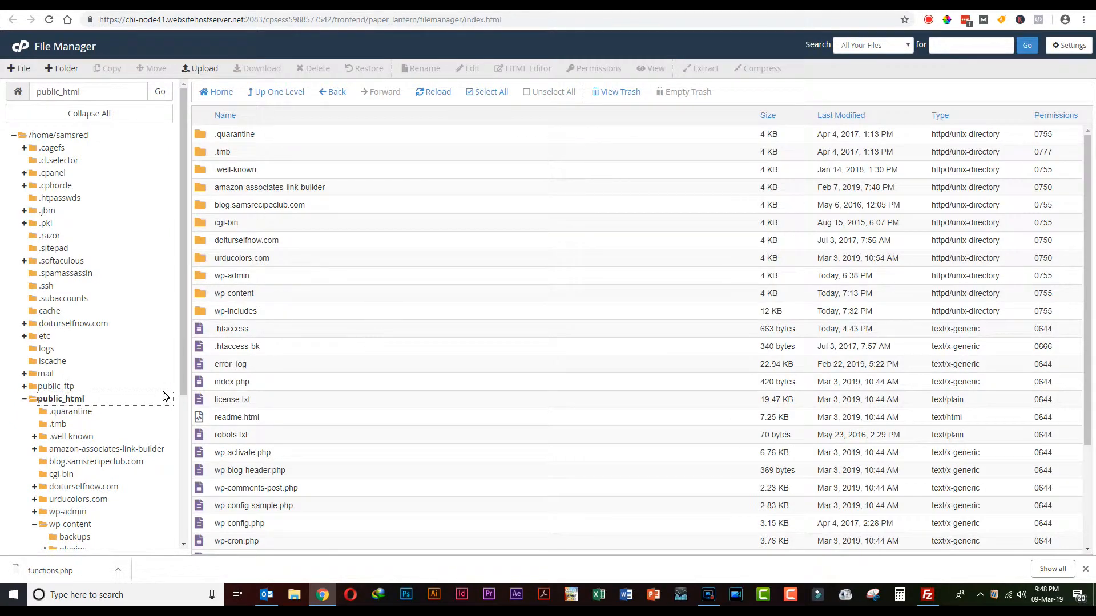
scroll(down, 3)
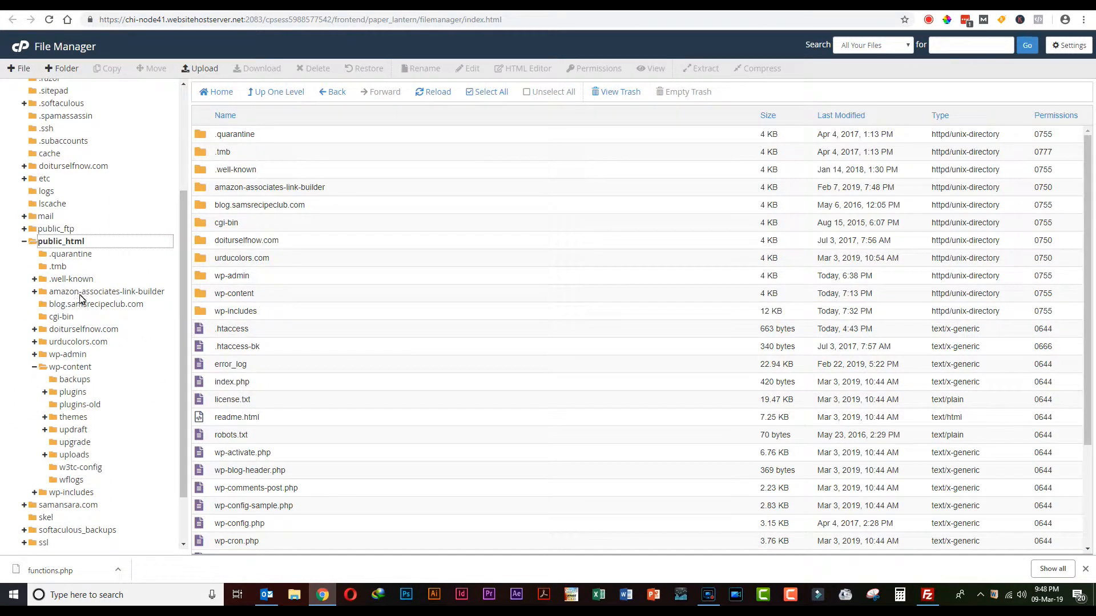
mouse_move(37, 376)
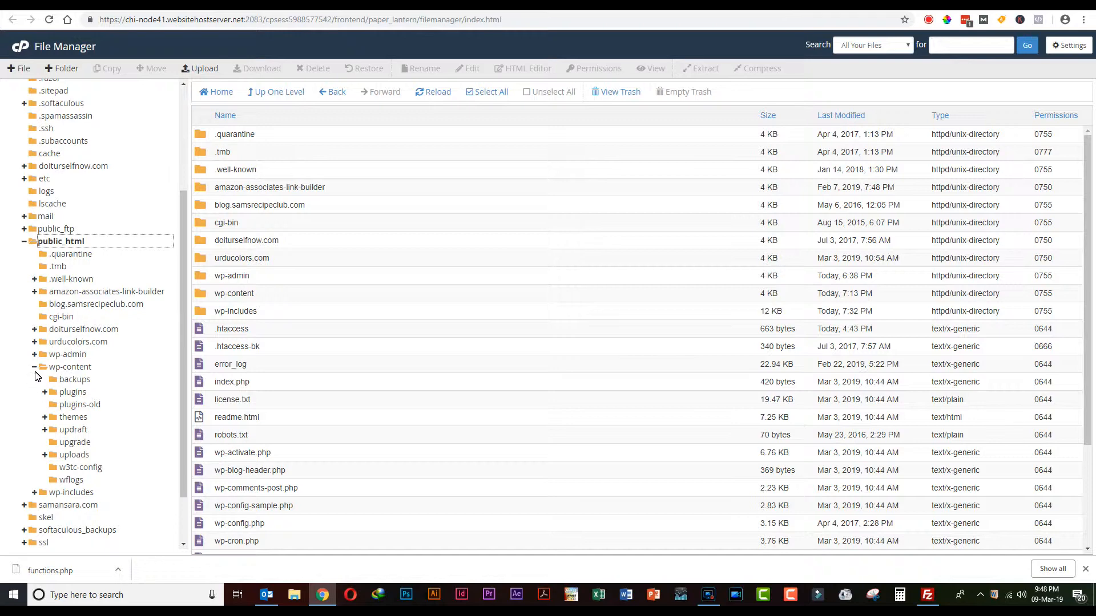
Step: Switch into the wp-includes folder and look through its file list
click(72, 366)
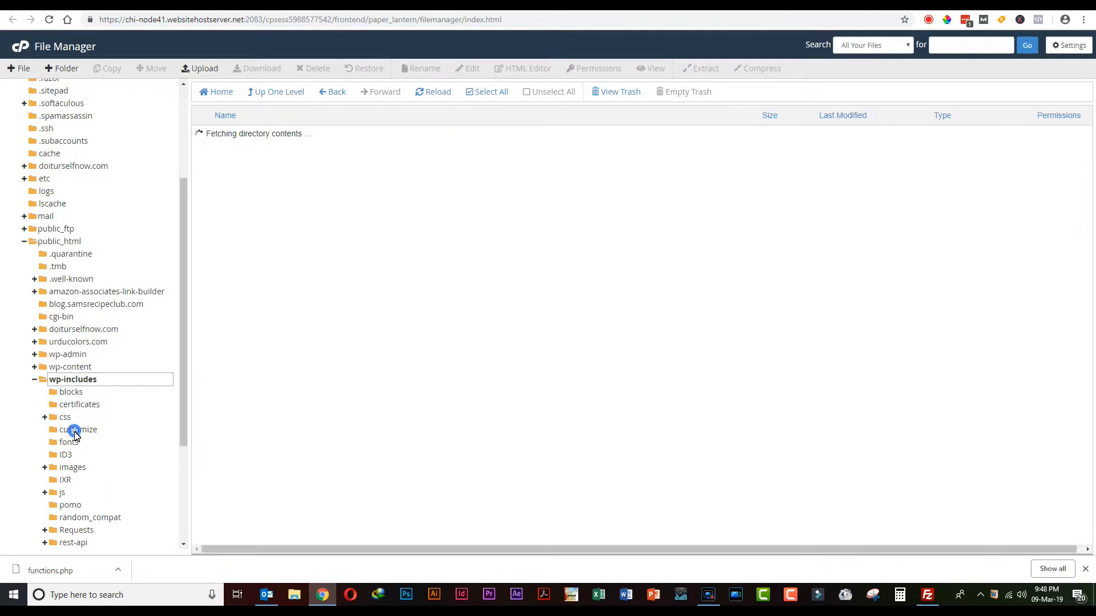
click(72, 379)
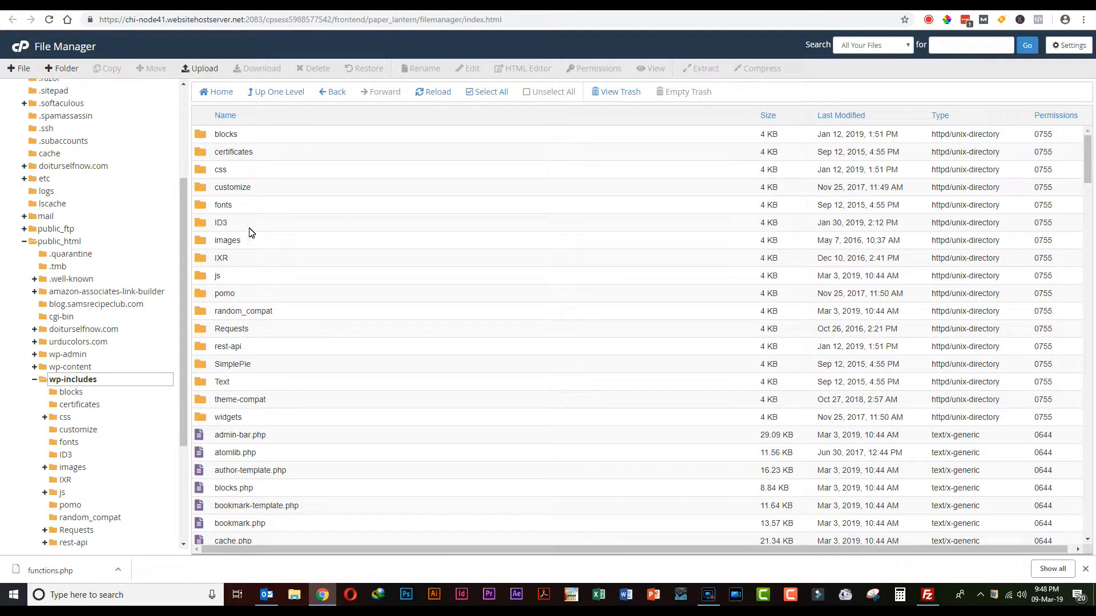
scroll(down, 3)
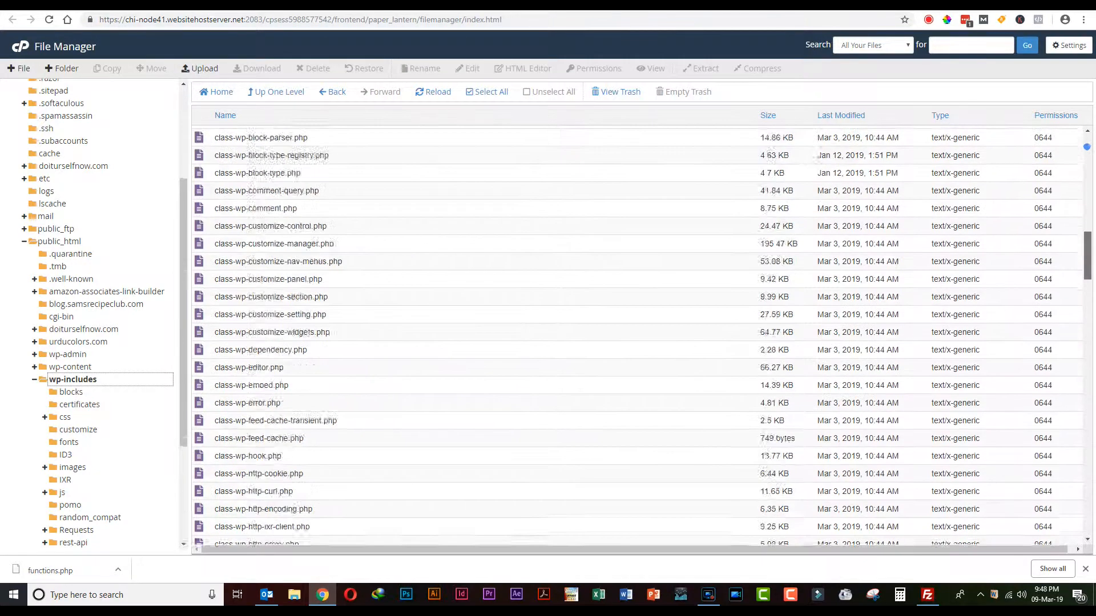
scroll(down, 3)
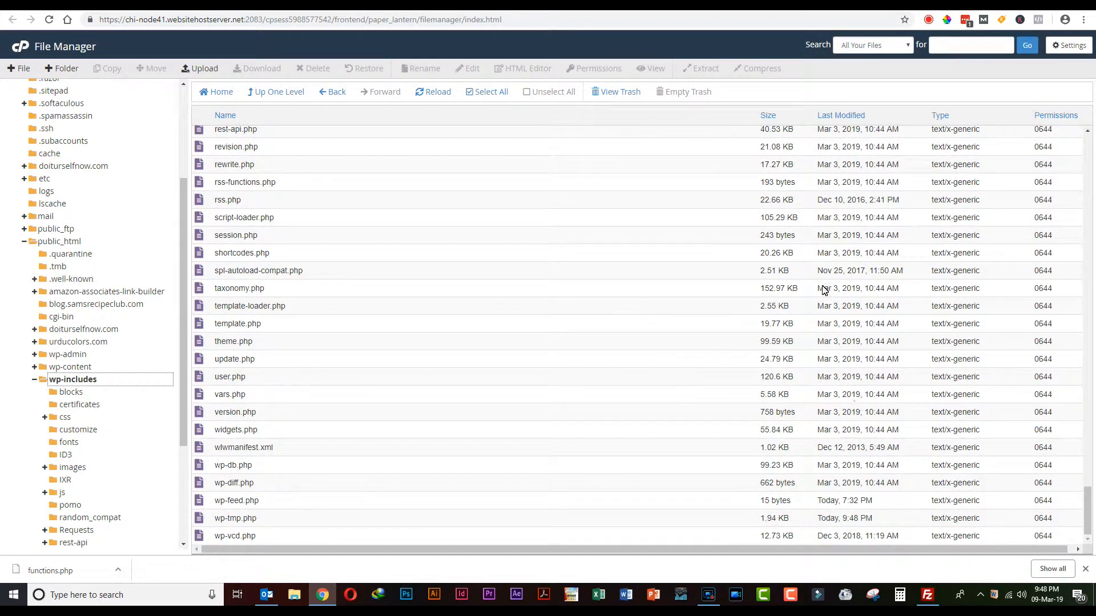
mouse_move(840, 115)
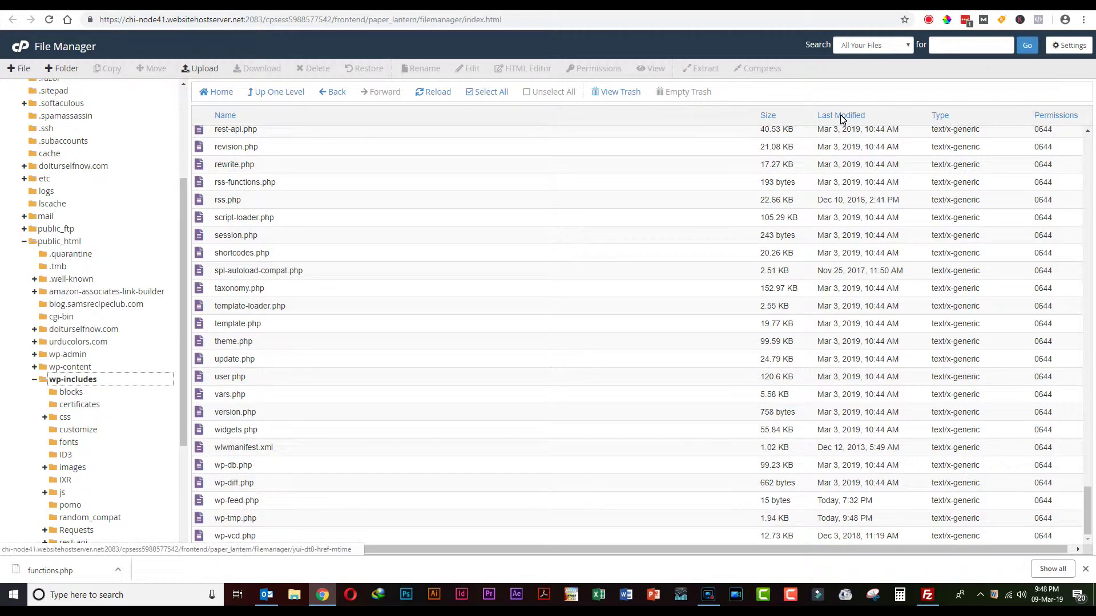
Step: Sort by Last Modified newest first and pick out the wp-tmp.php modified today
click(840, 116)
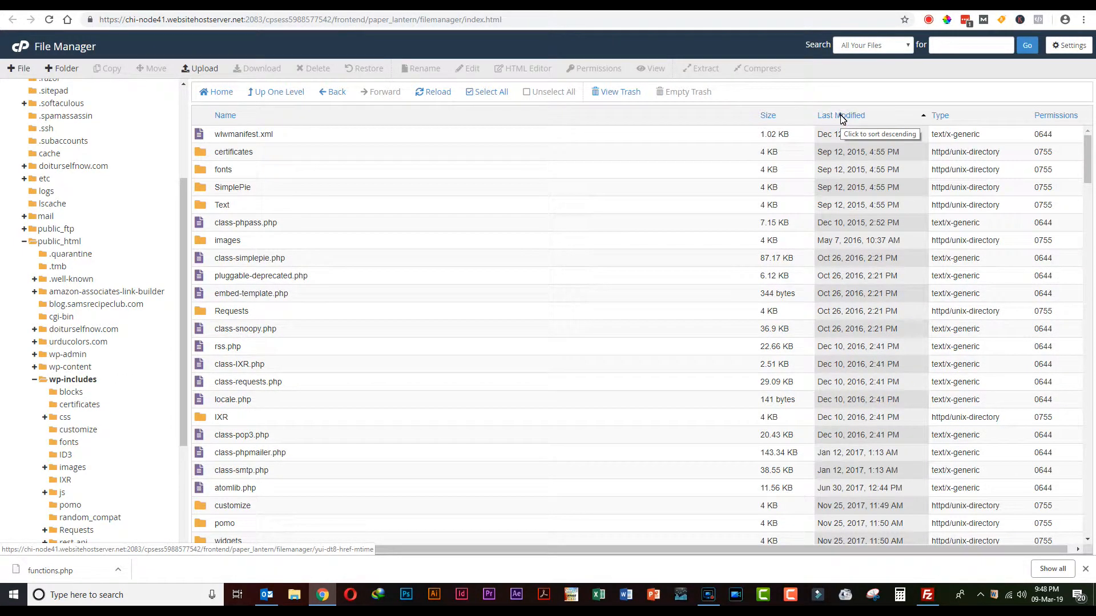
click(840, 116)
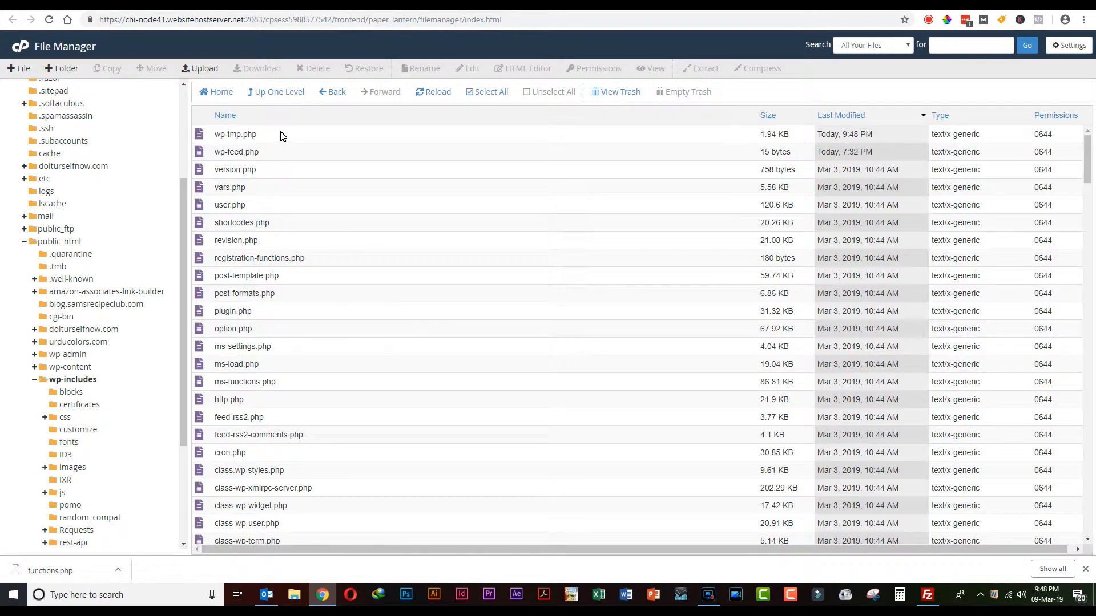
click(236, 133)
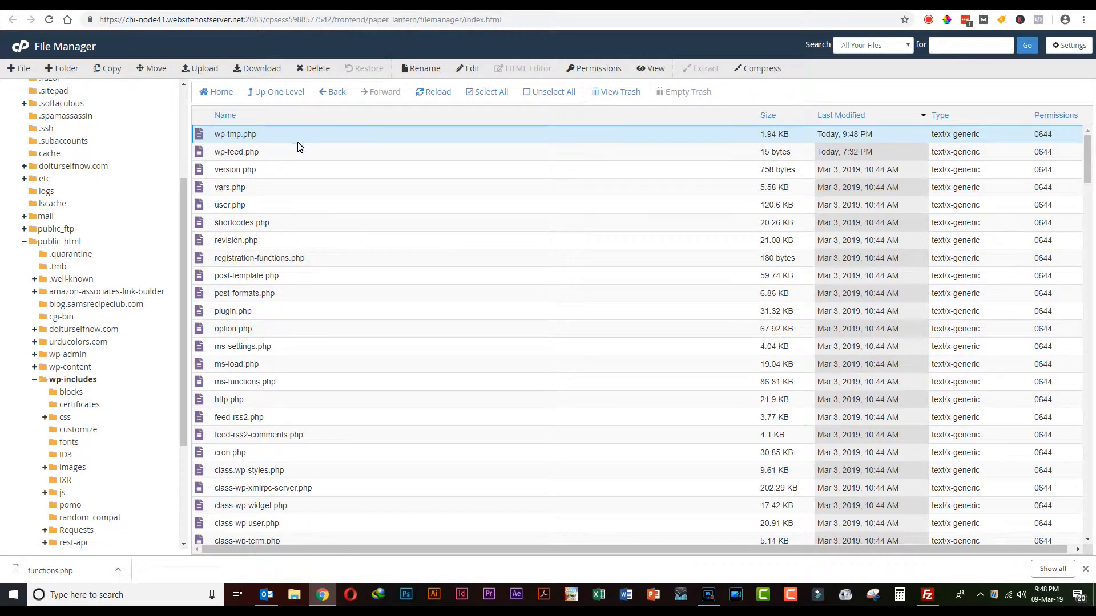
click(237, 152)
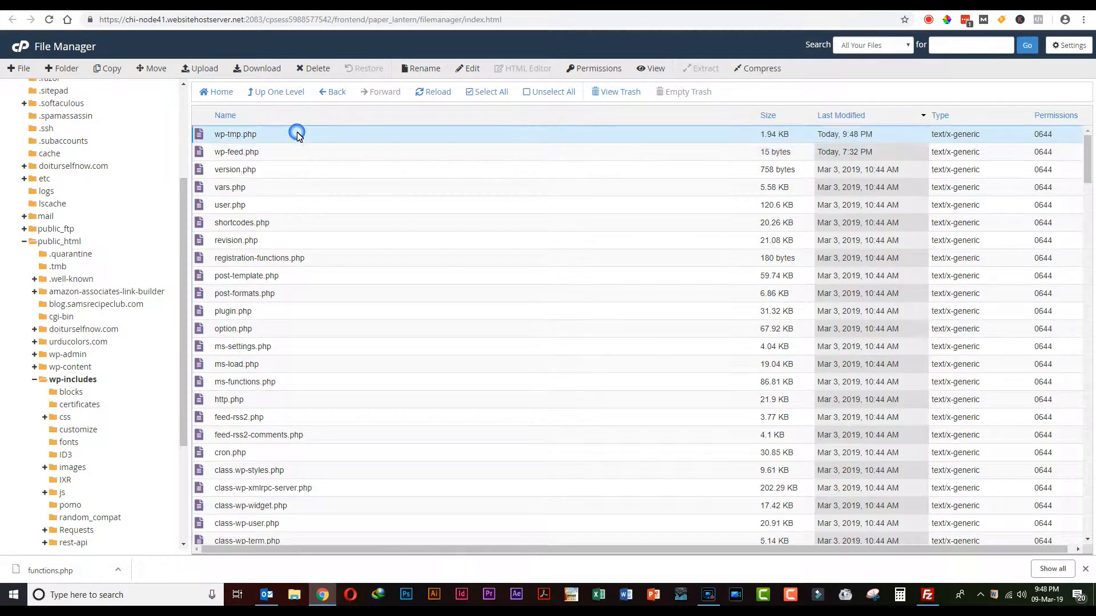
Step: Delete wp-tmp.php and wp-feed.php together, skipping the trash
click(236, 152)
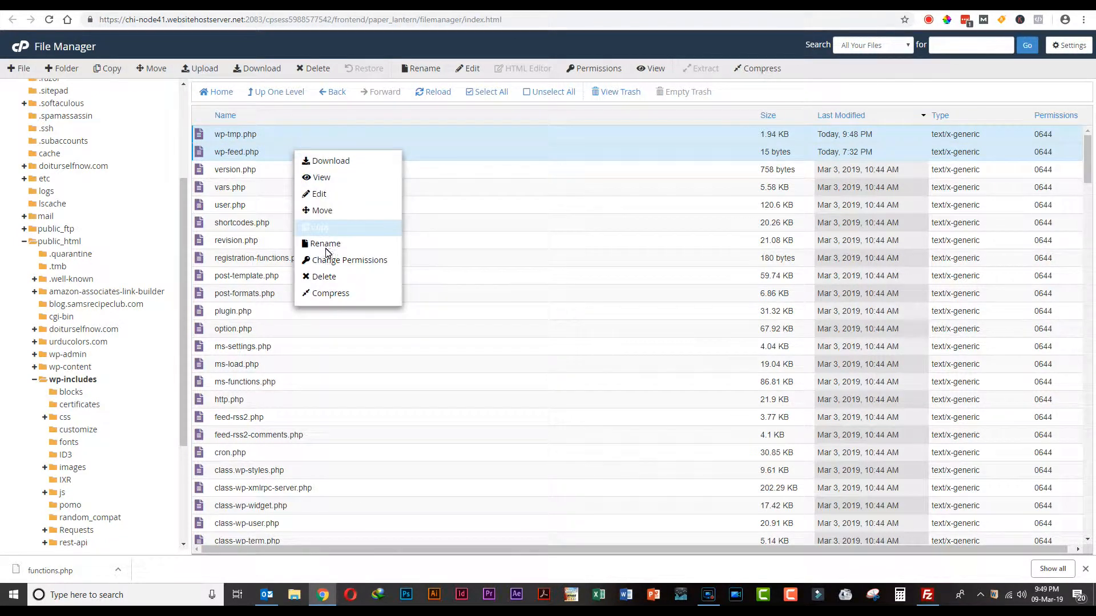
mouse_move(324, 276)
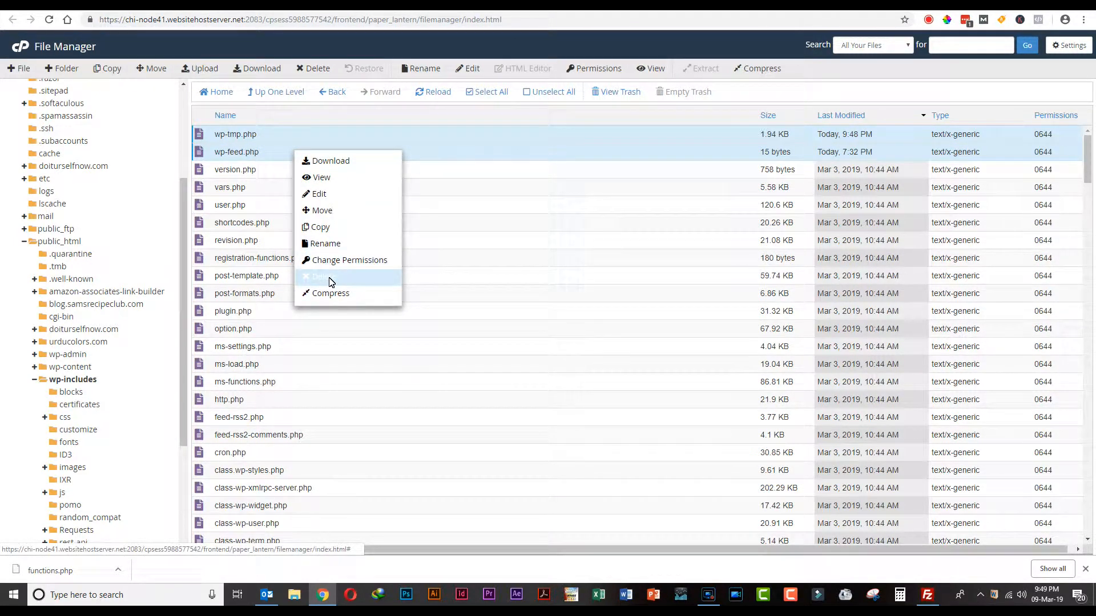
click(322, 275)
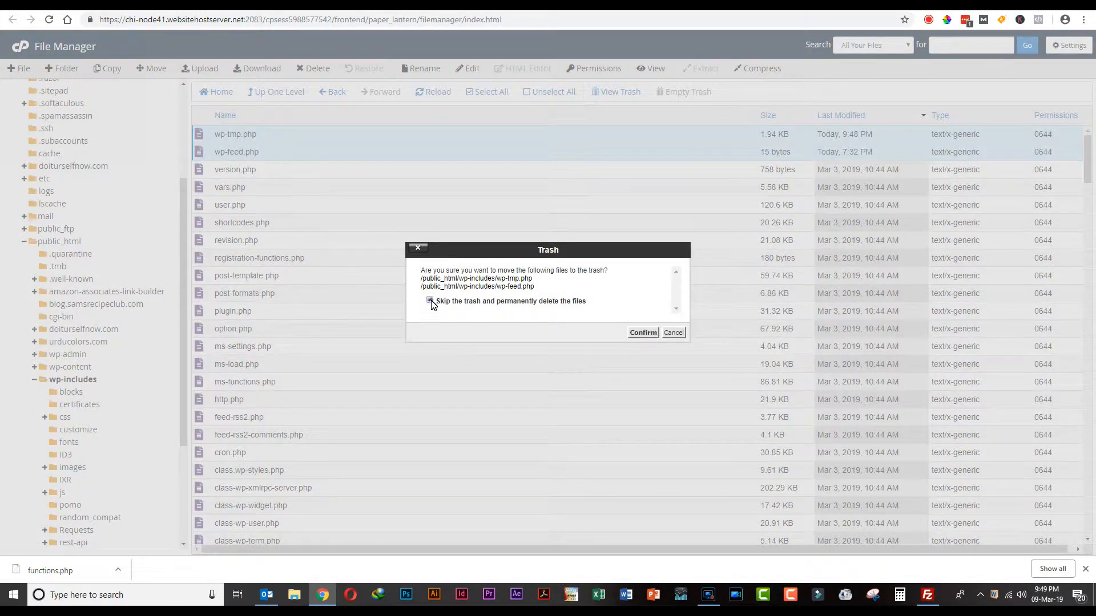
click(641, 332)
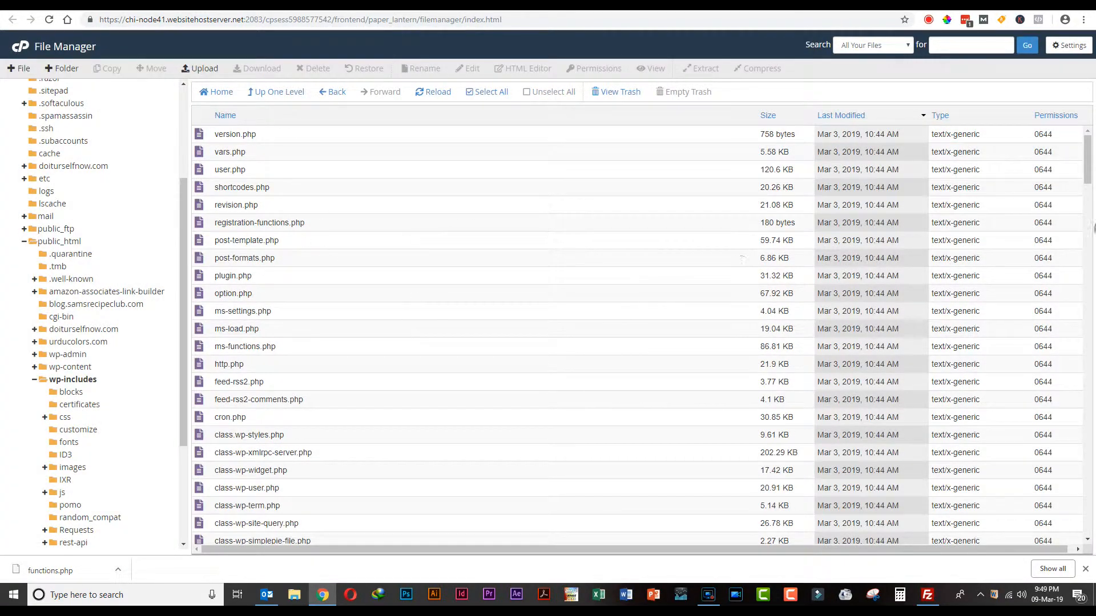
scroll(down, 3)
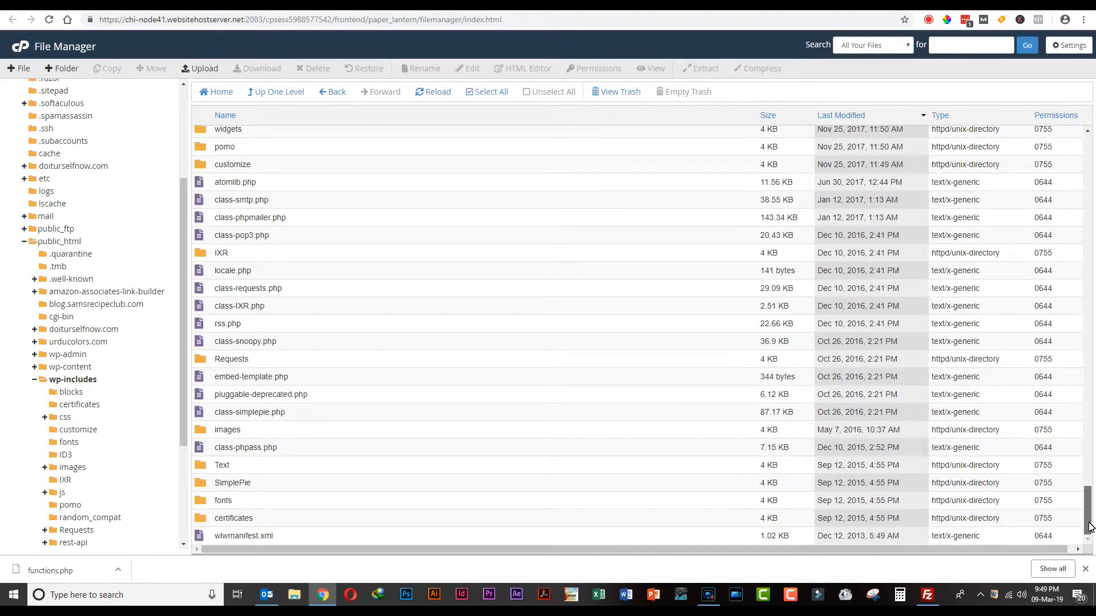
scroll(up, 3)
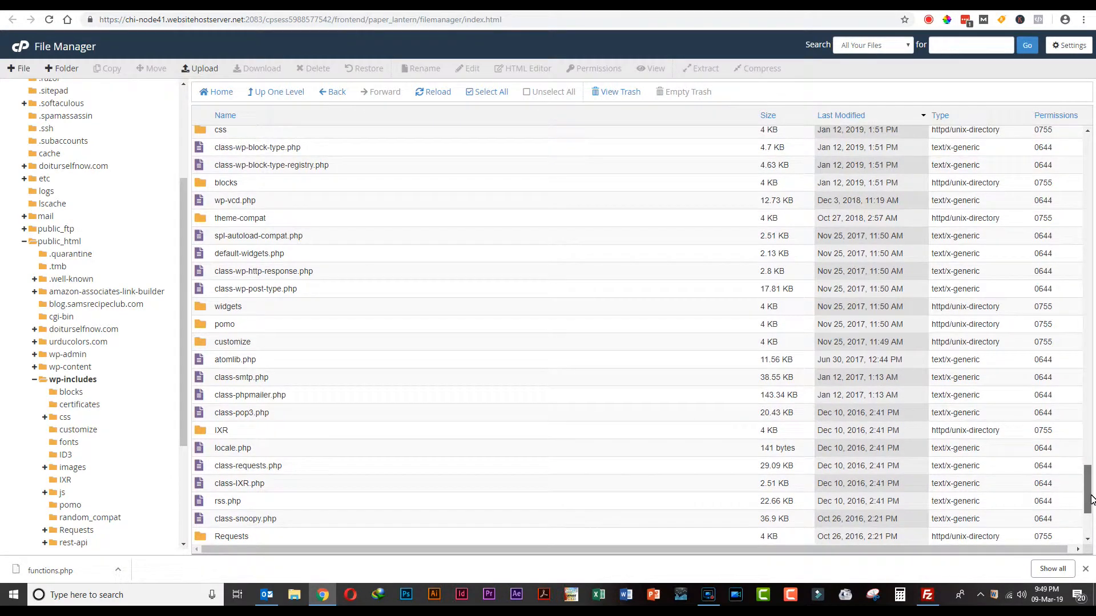
mouse_move(287, 203)
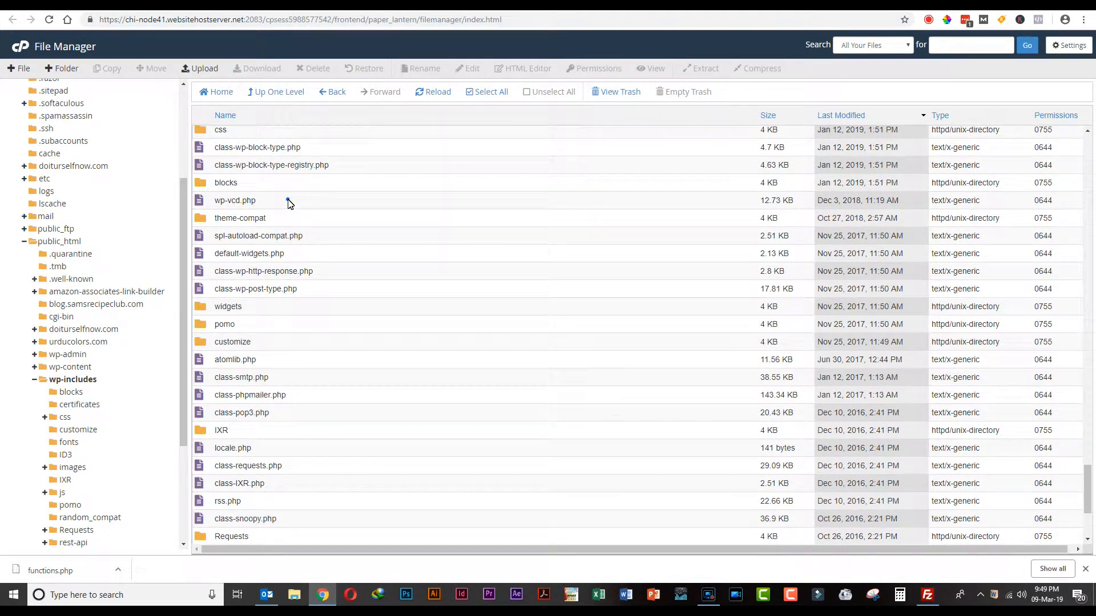
Step: Delete the suspicious wp-vcd.php permanently with Skip the trash ticked
click(235, 200)
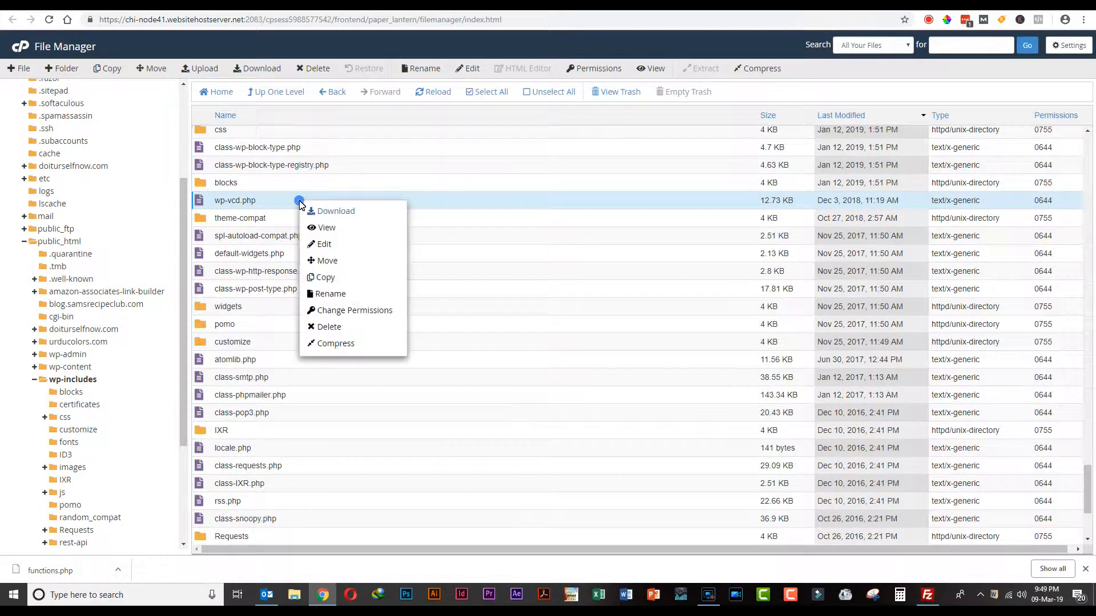
click(329, 327)
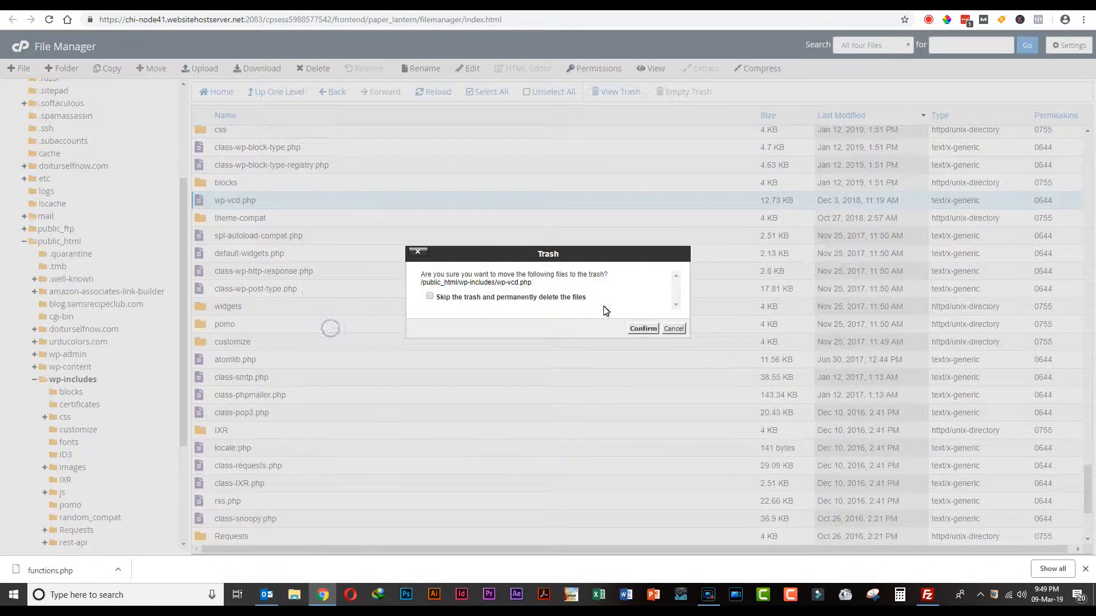
click(430, 296)
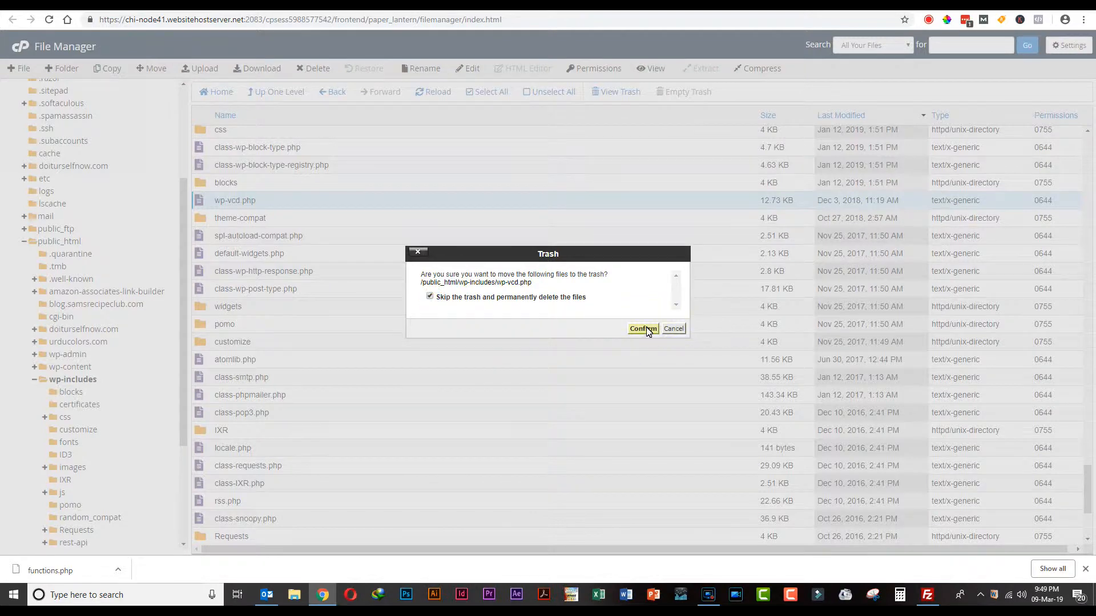
click(642, 329)
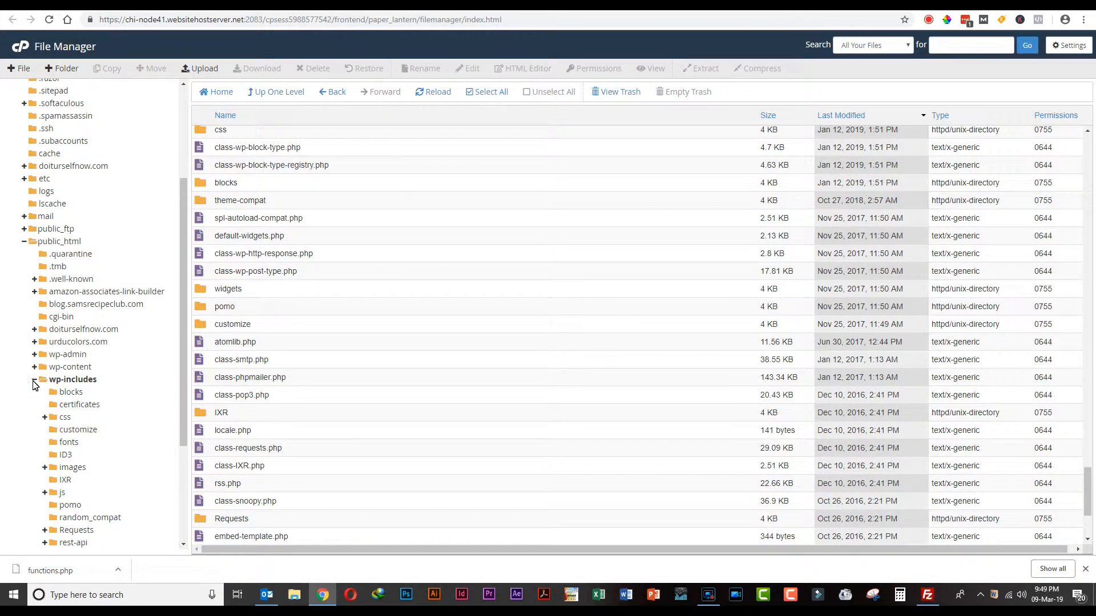
click(36, 385)
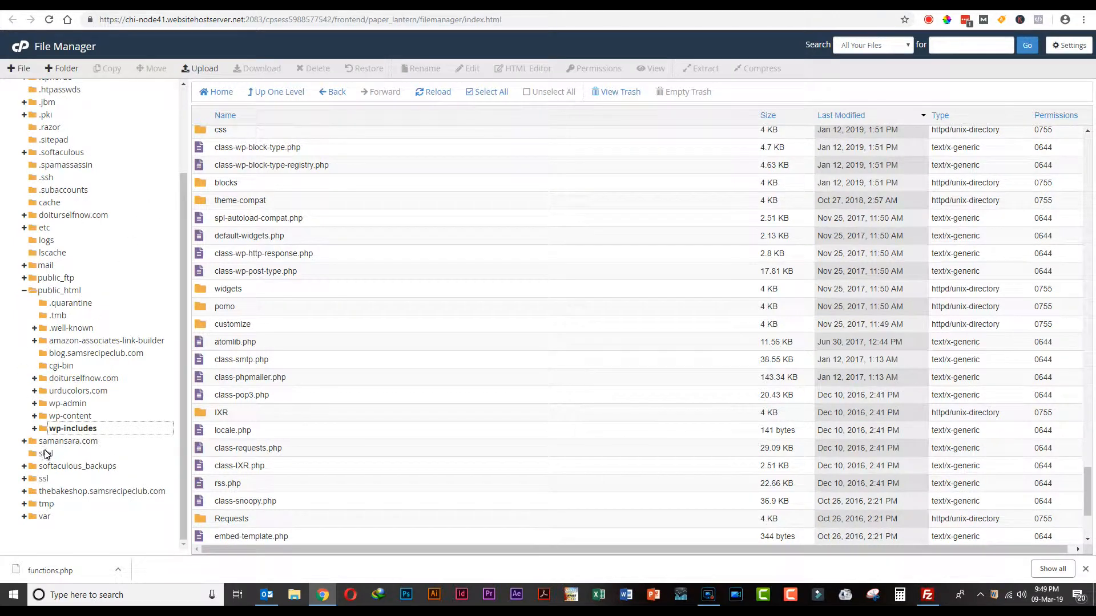
mouse_move(79, 416)
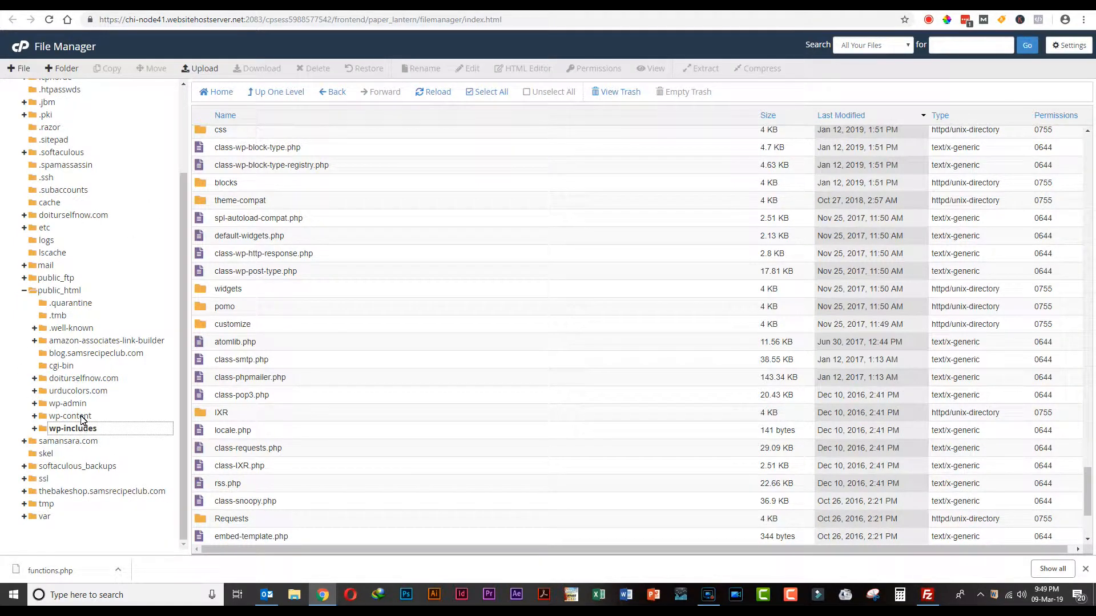
Step: Navigate into wp-content/themes/Wordx and locate its functions.php for editing
click(72, 415)
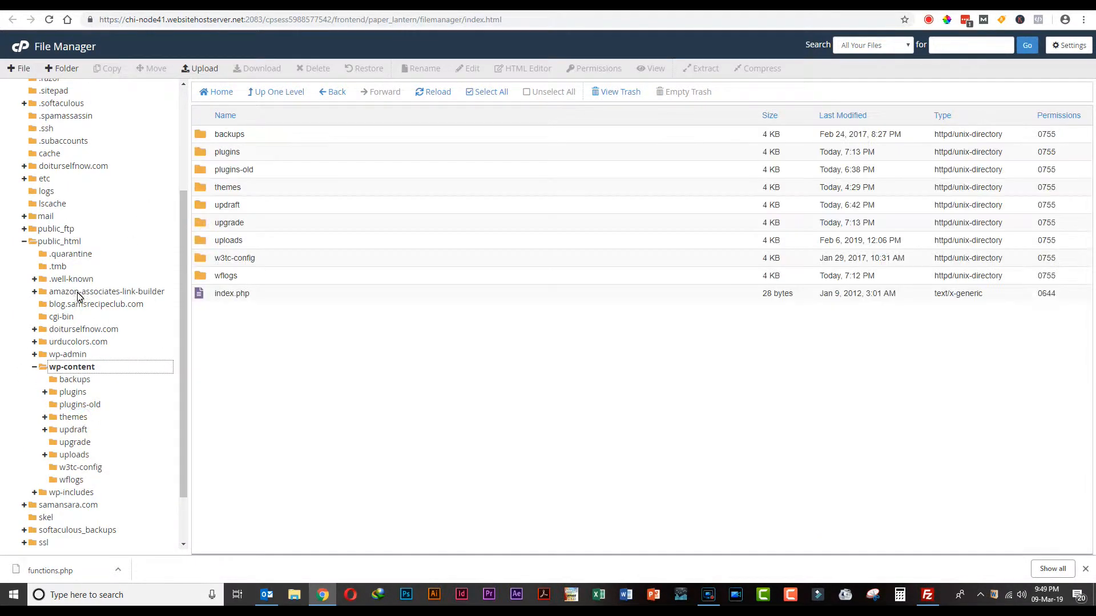
click(227, 187)
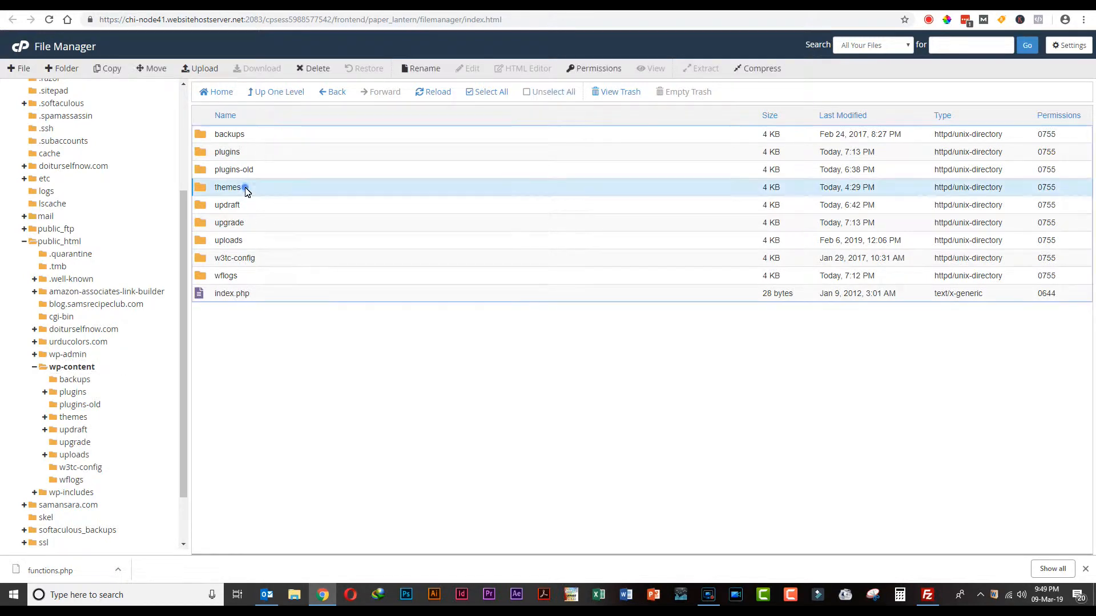
double_click(228, 187)
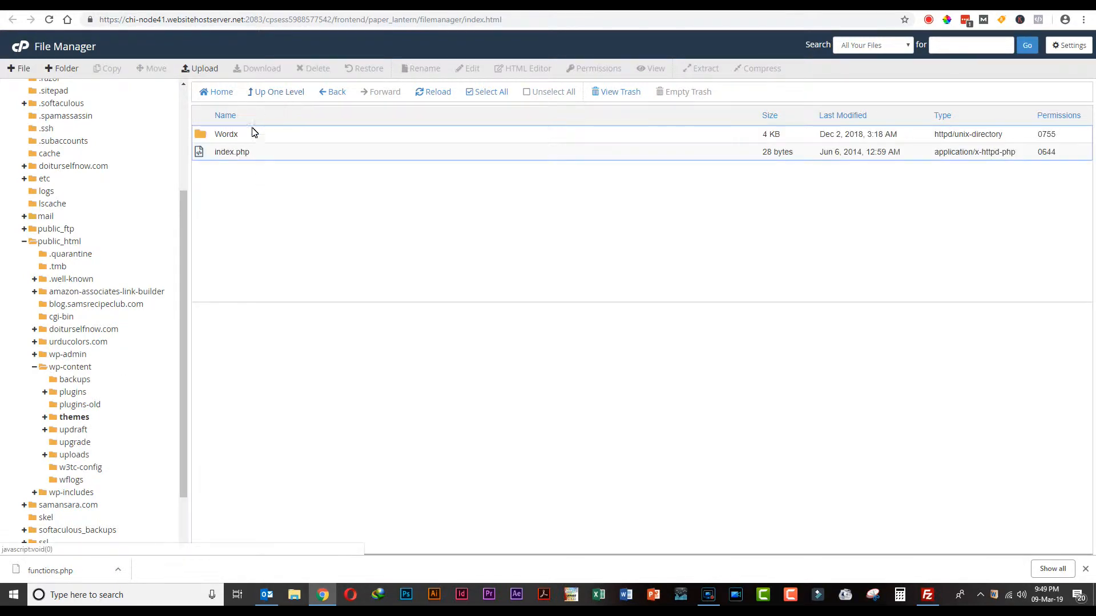
double_click(226, 133)
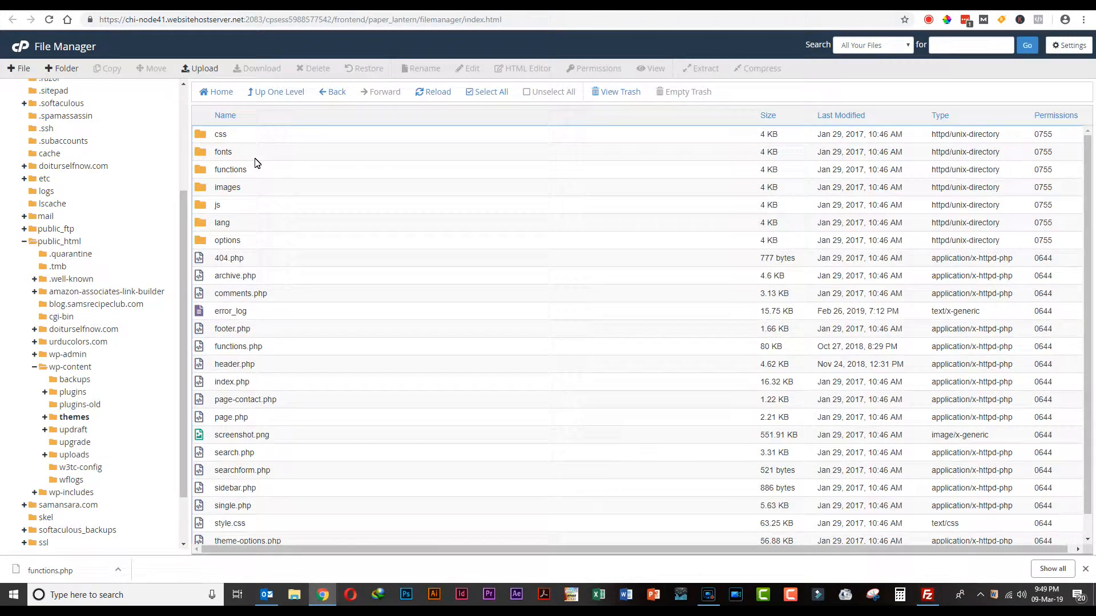
scroll(down, 3)
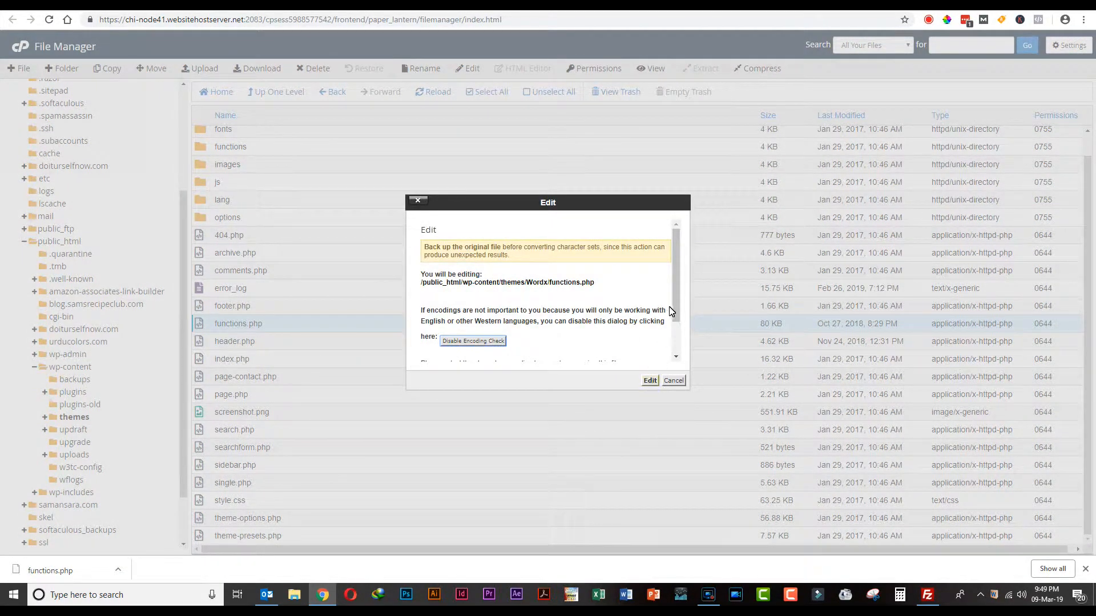
Step: Keep utf-8 encoding and load functions.php in the code editor
scroll(down, 3)
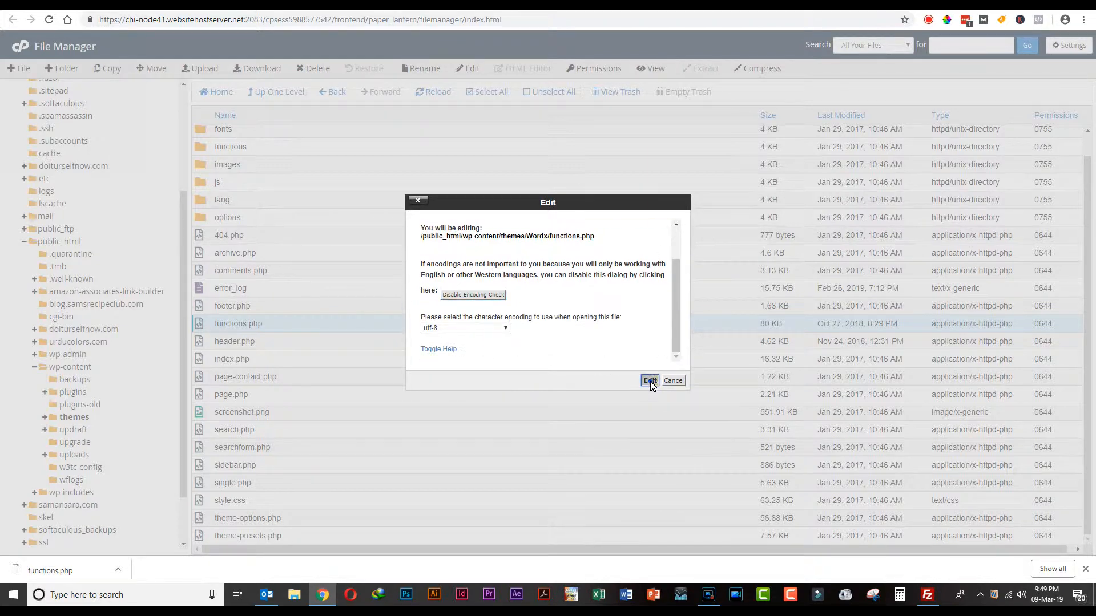
click(649, 380)
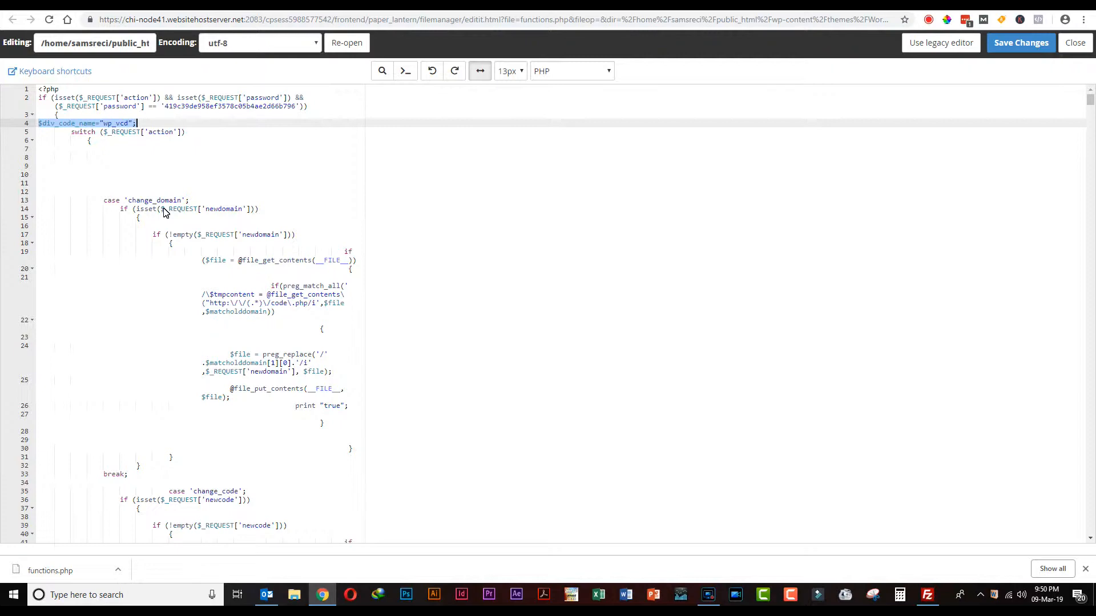
Step: Select the injected wp_vcd block from line 1 down to //$end_wp_theme_tmp and delete it
click(42, 89)
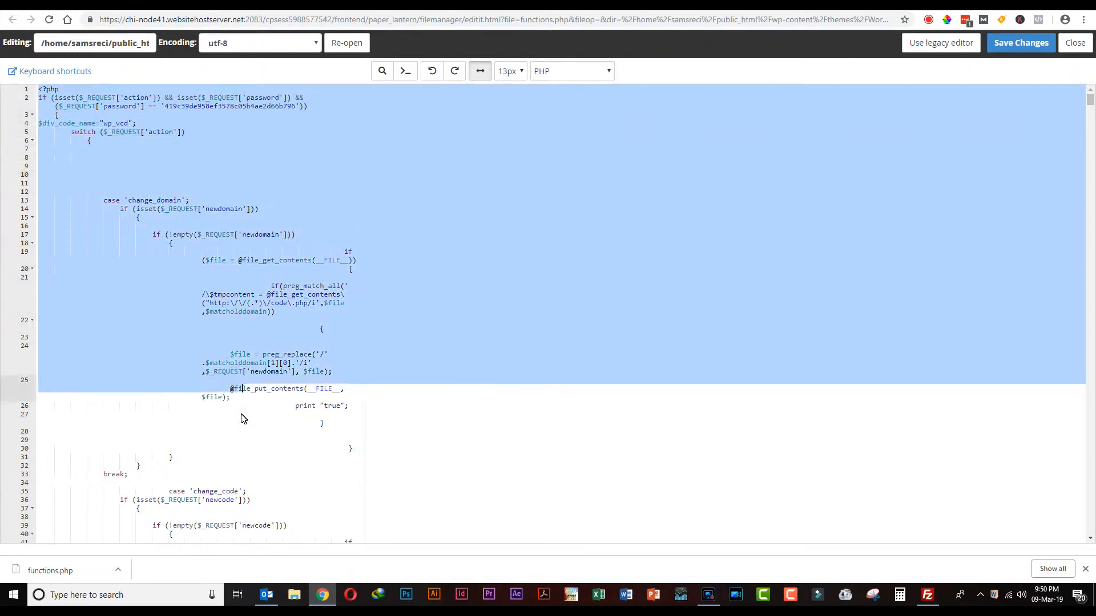
scroll(down, 3)
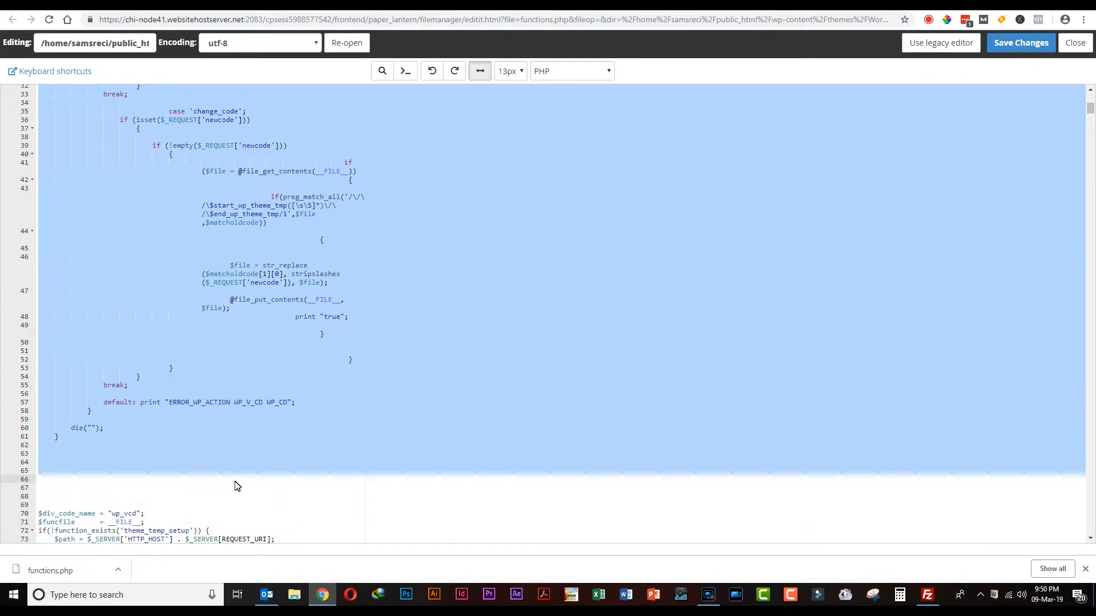
scroll(down, 3)
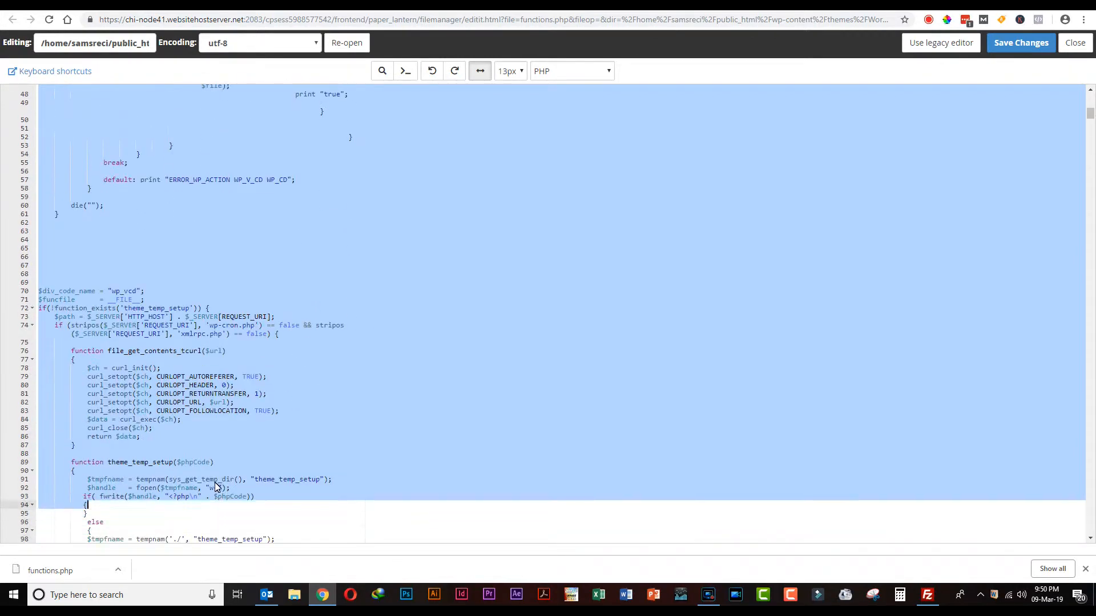
scroll(down, 3)
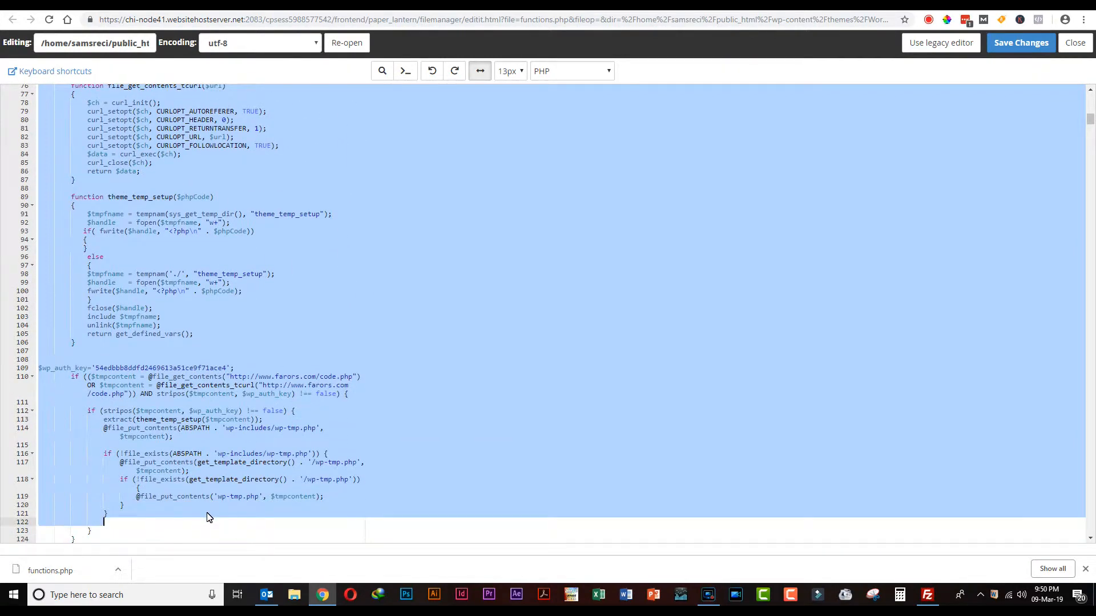
scroll(down, 3)
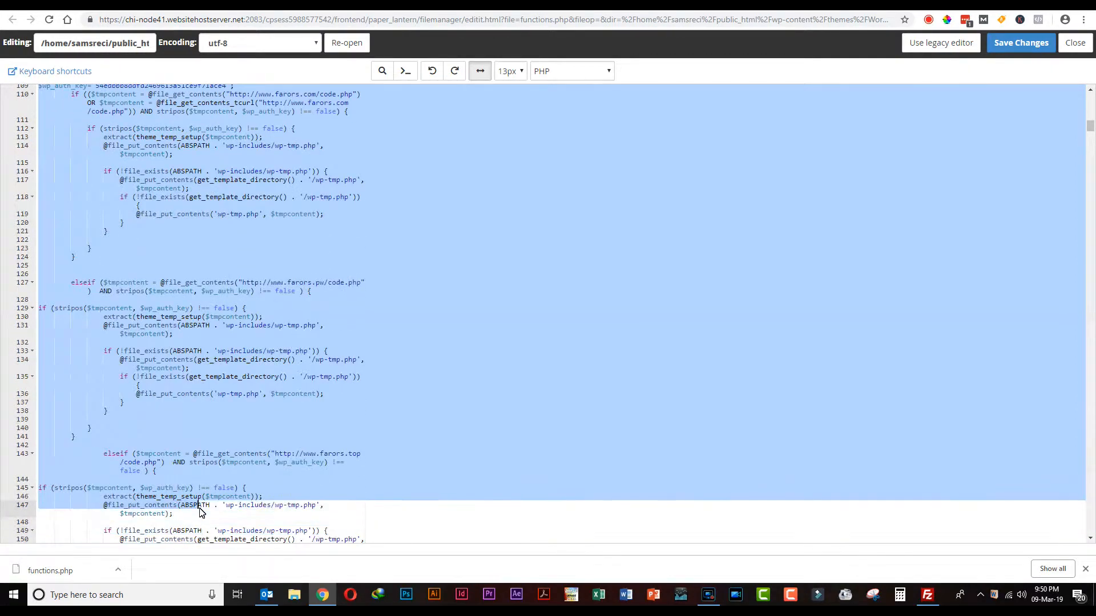
scroll(down, 3)
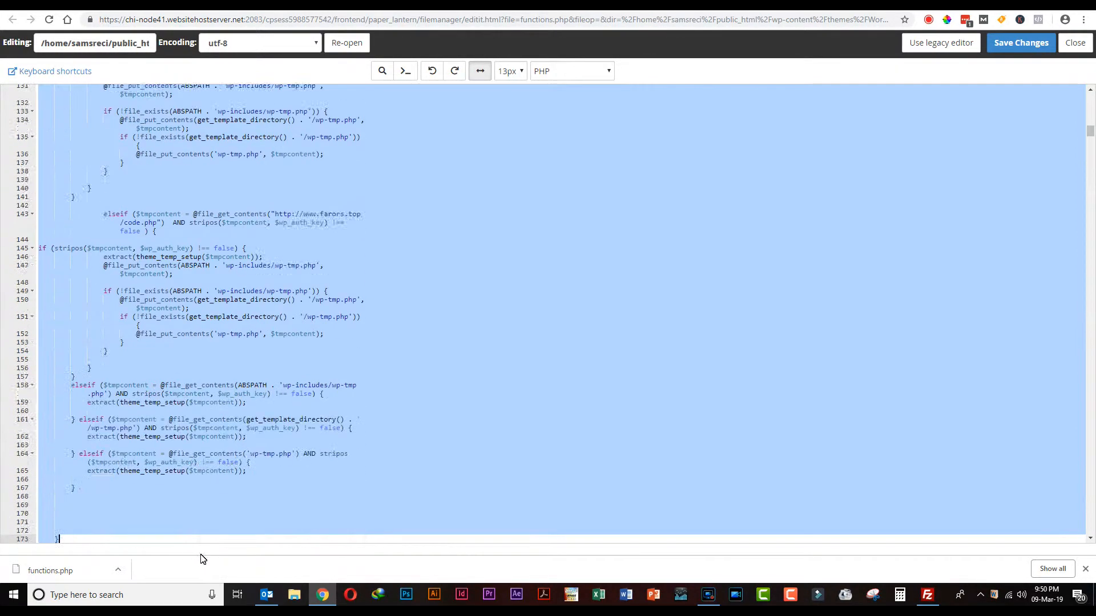
scroll(down, 3)
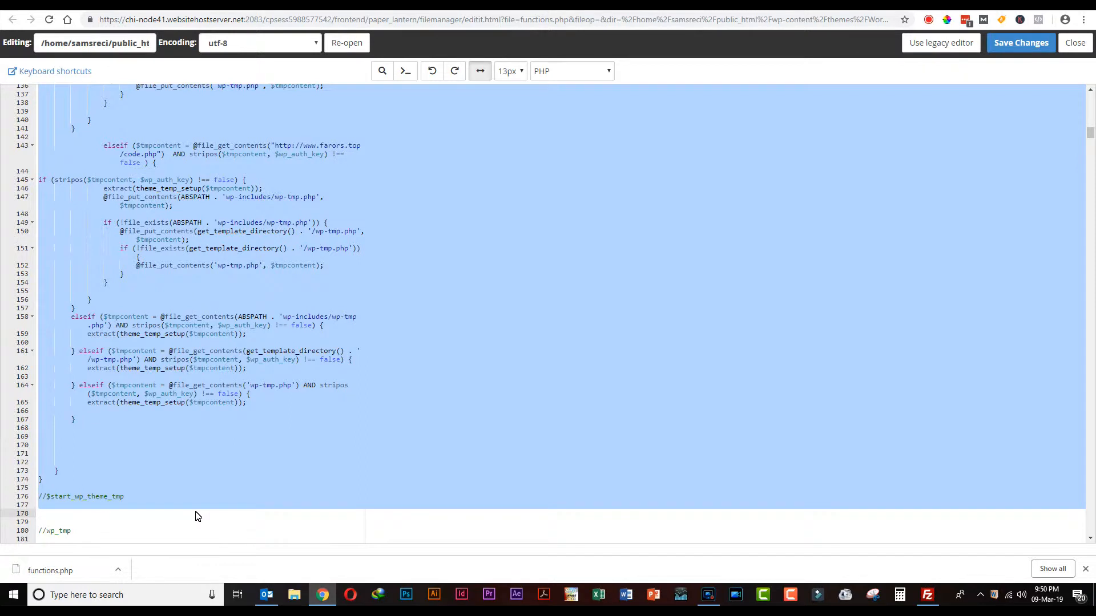
scroll(down, 3)
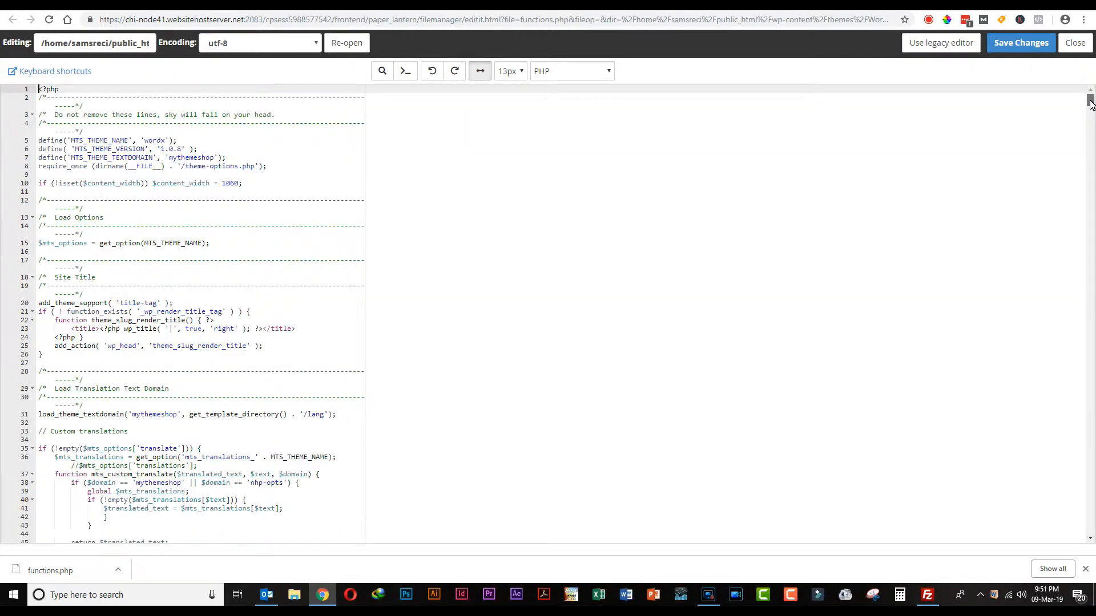
mouse_move(187, 131)
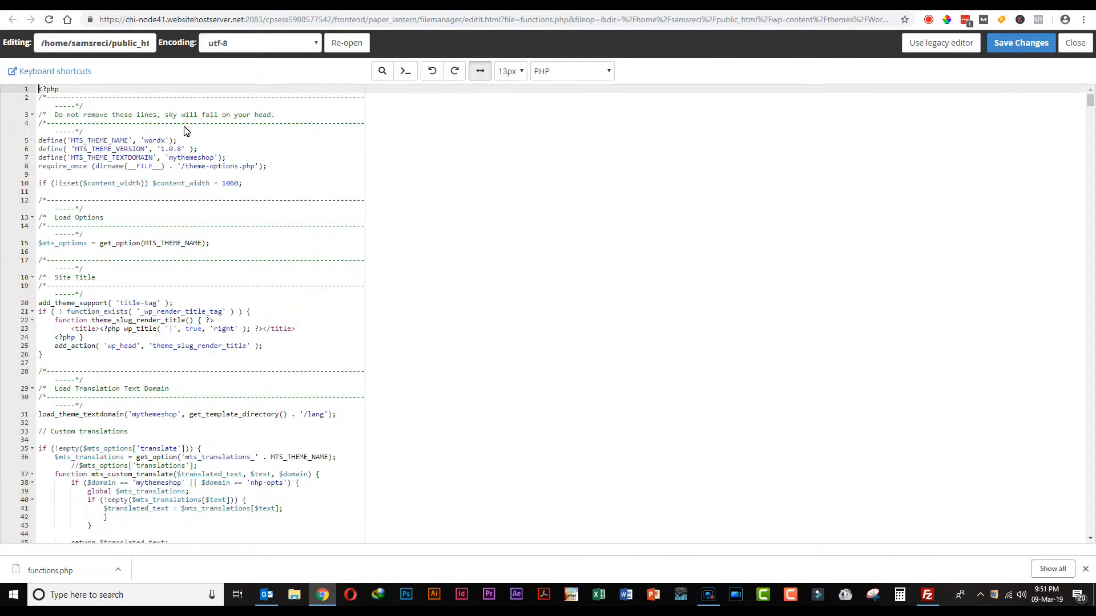
mouse_move(75, 131)
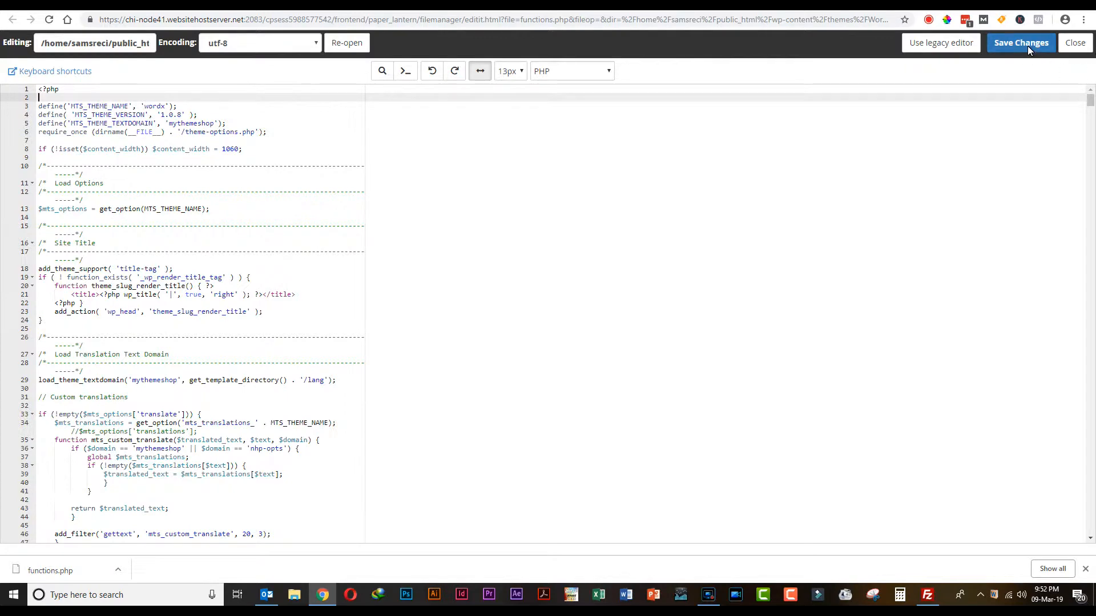
Step: Save the cleaned functions.php and close the editor back to the Wordx folder
click(1020, 43)
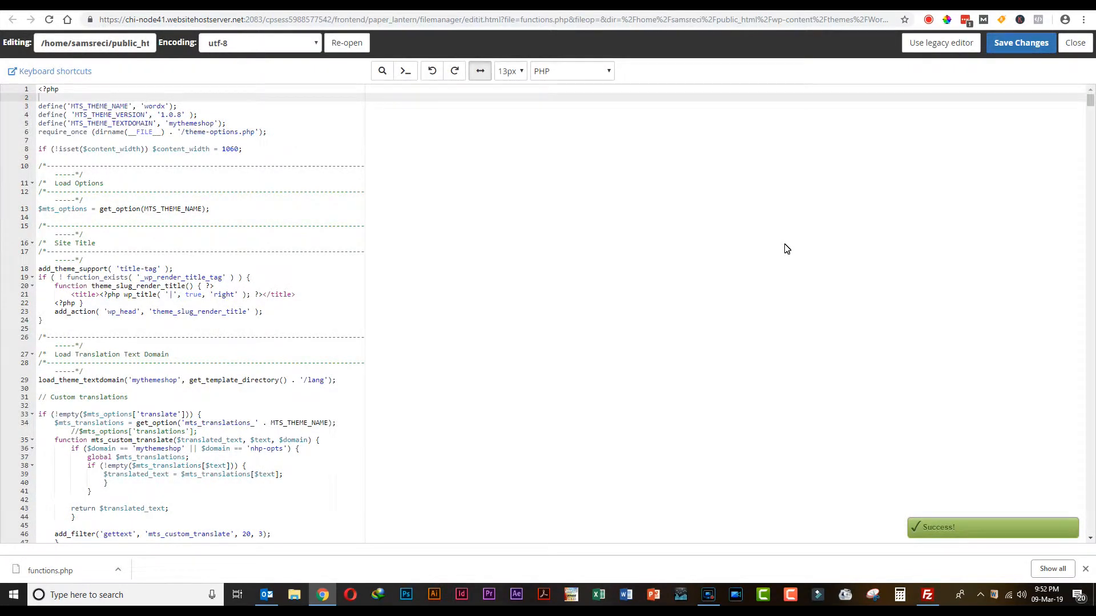
mouse_move(1077, 68)
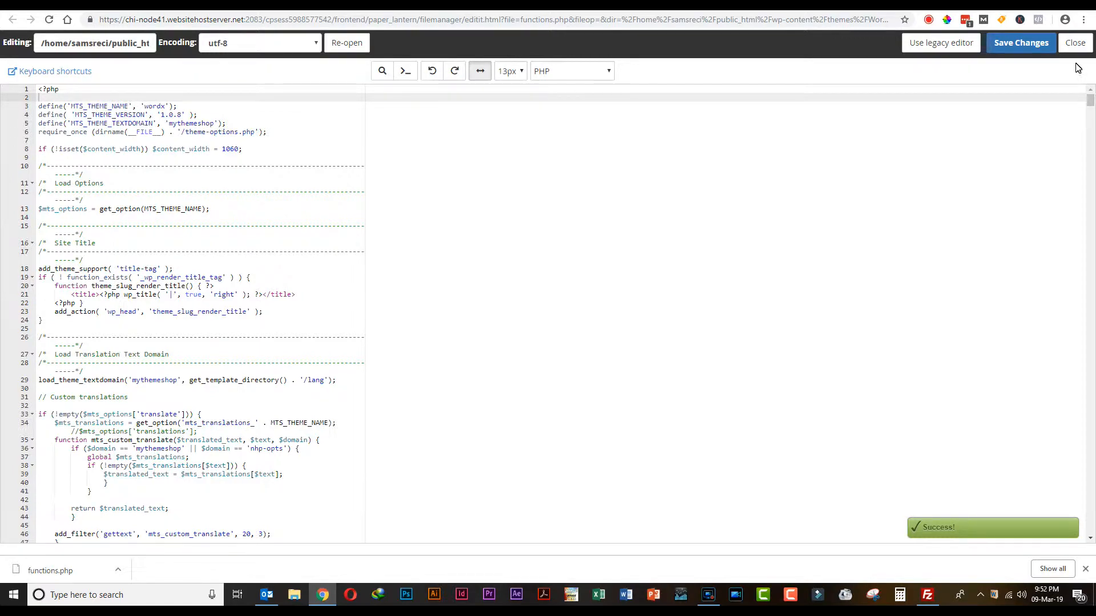
click(1074, 43)
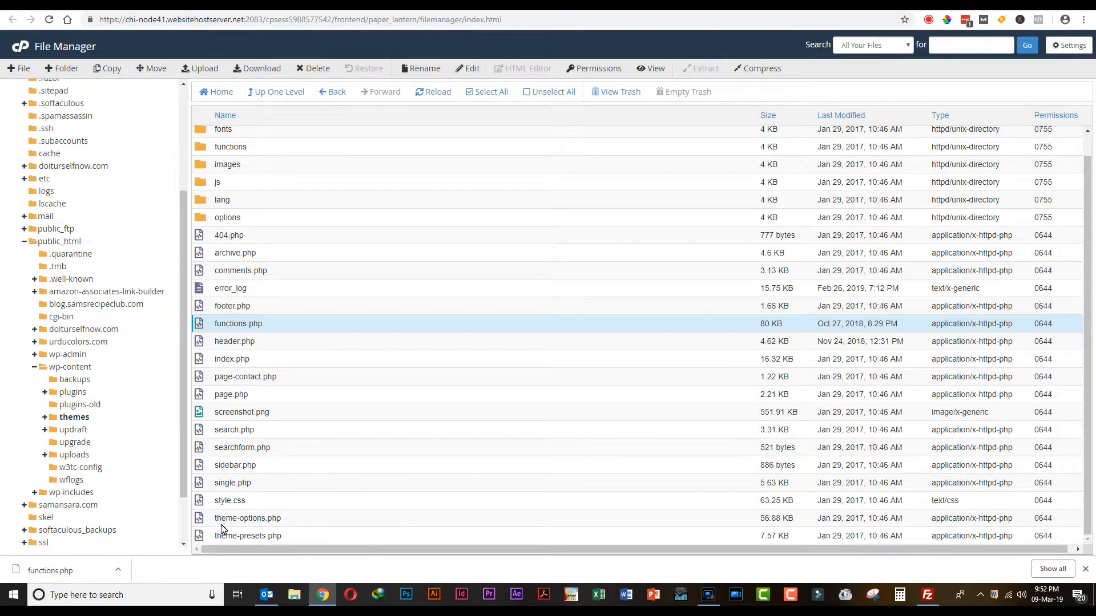
right_click(238, 323)
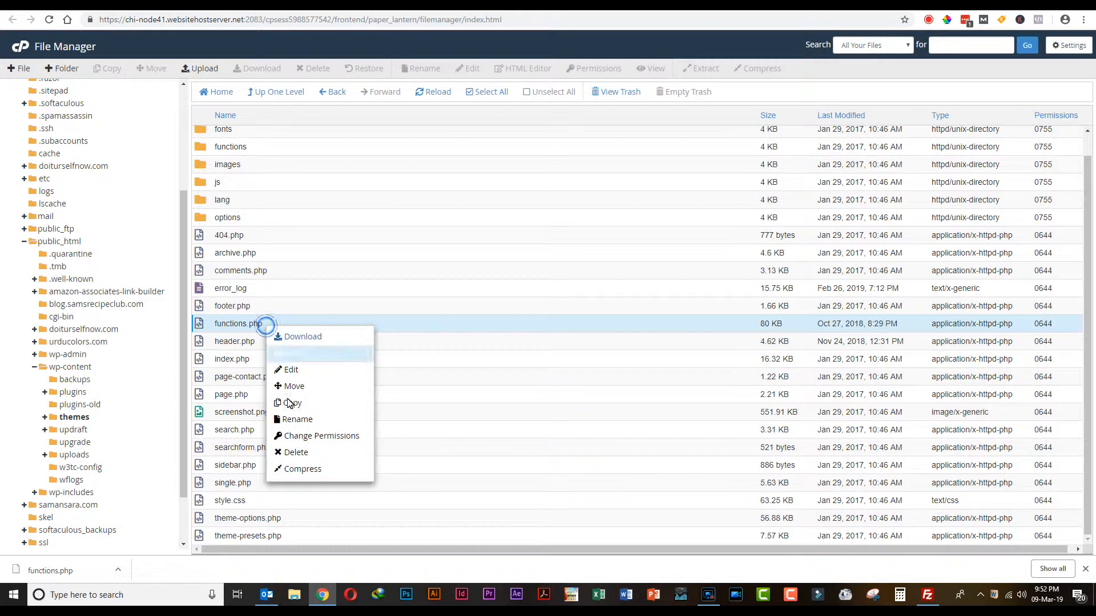
click(290, 369)
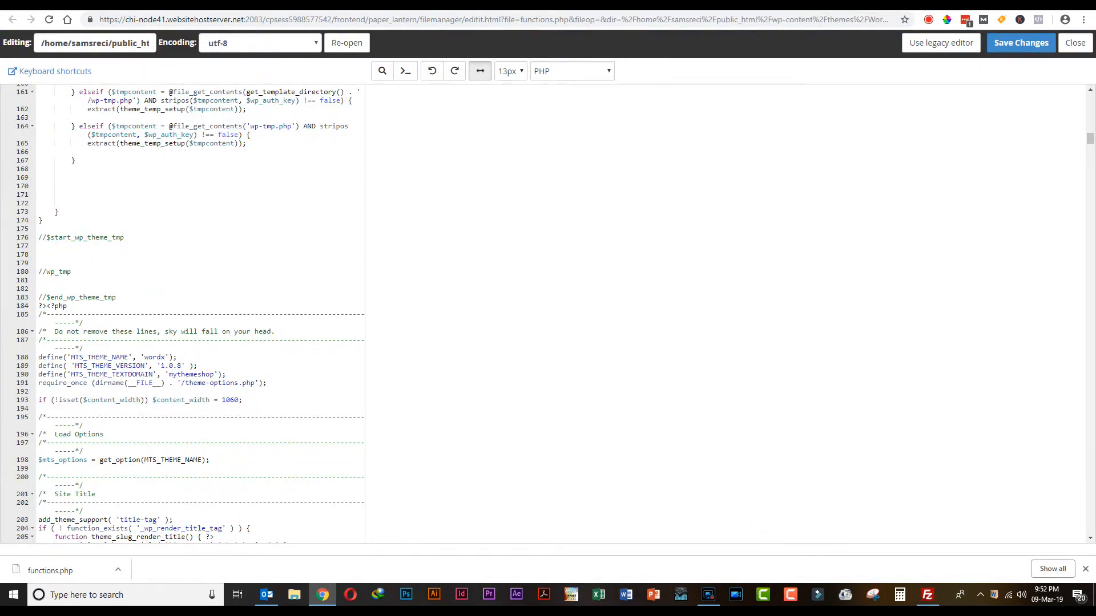
click(1074, 43)
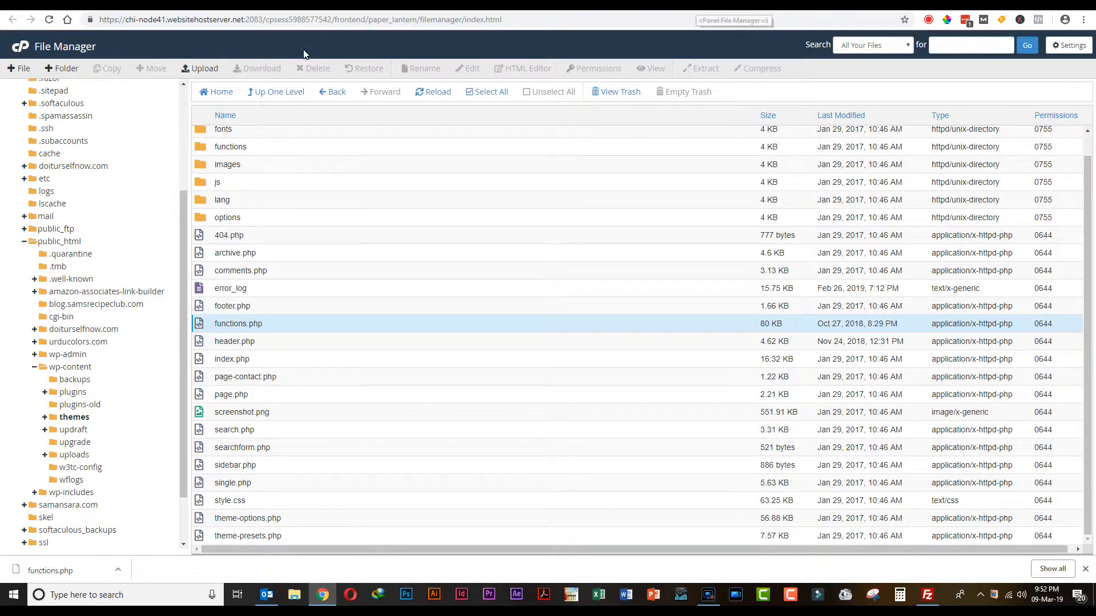
mouse_move(830, 220)
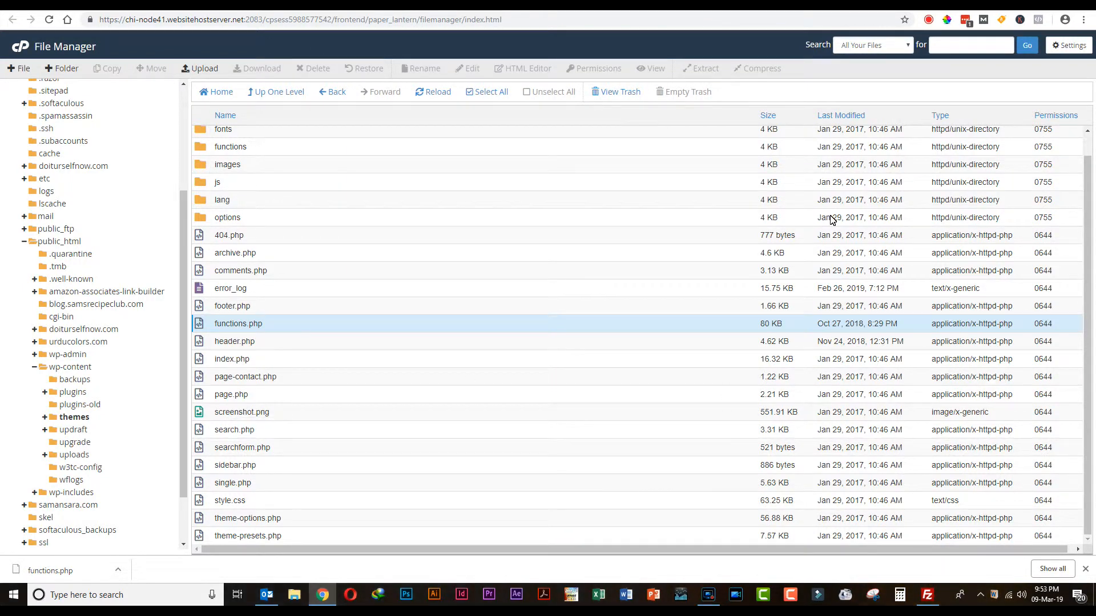